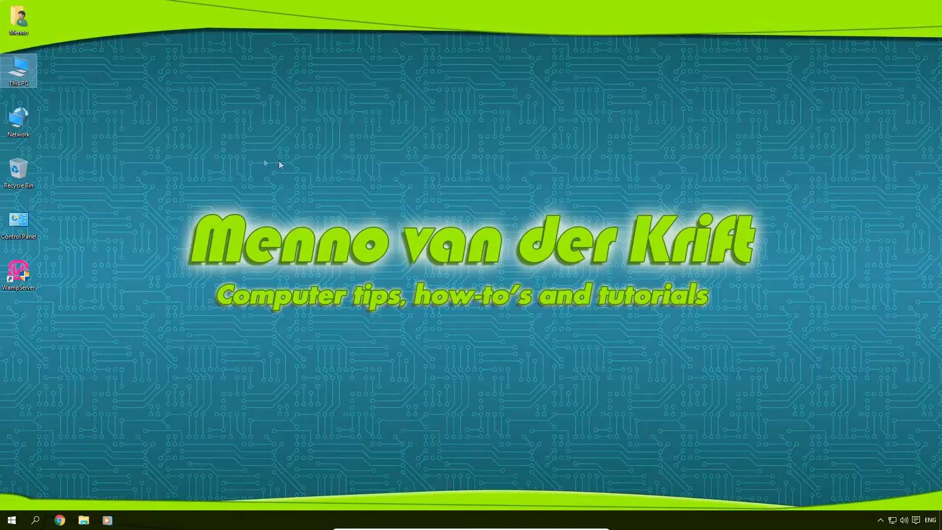
pyautogui.moveTo(57, 93)
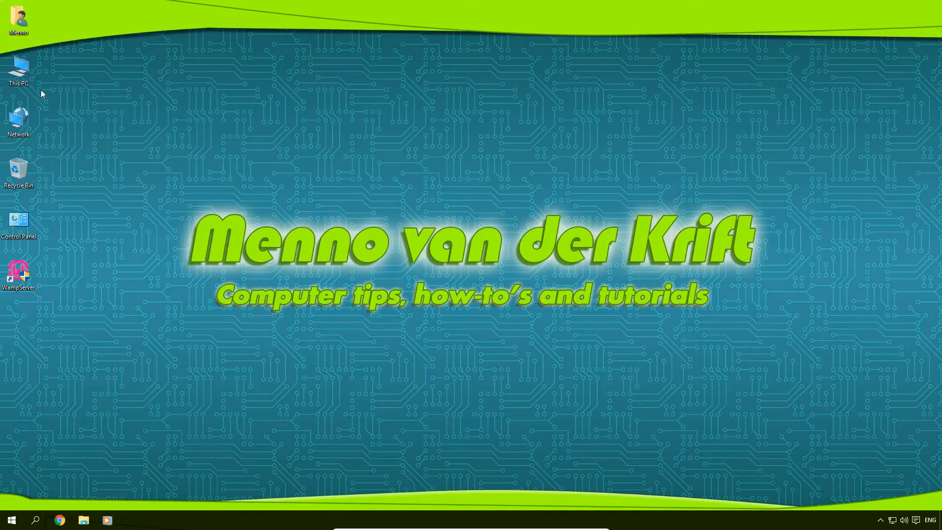
# Search for 'this pc' and open its system Properties to check the system type.
pyautogui.rightClick(18, 67)
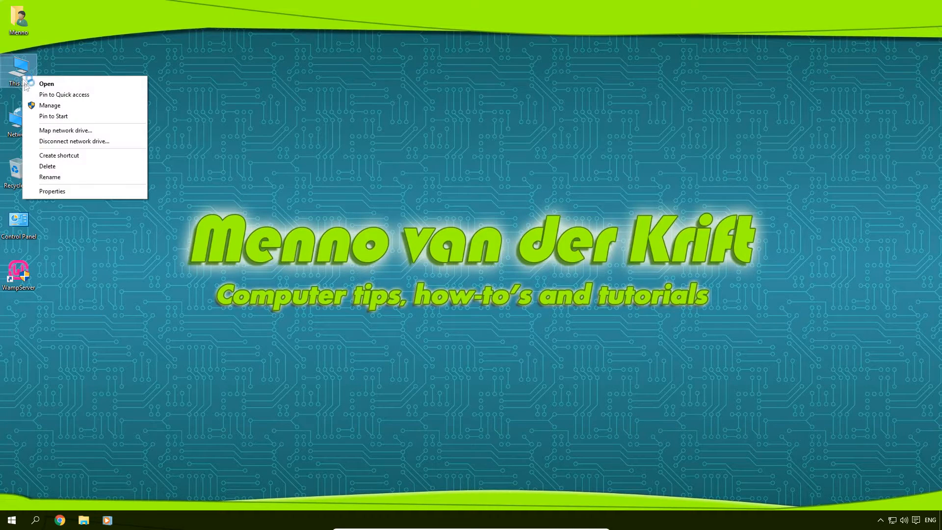
pyautogui.moveTo(53, 191)
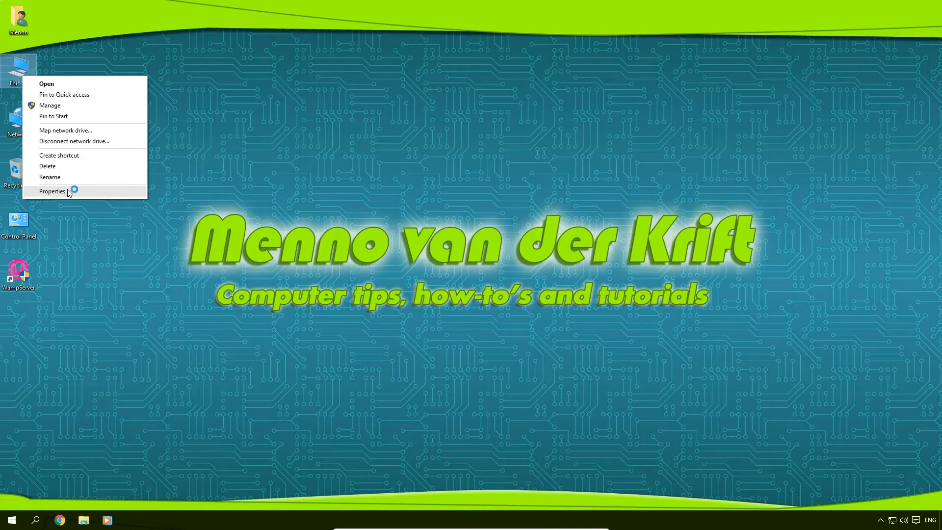
pyautogui.click(11, 520)
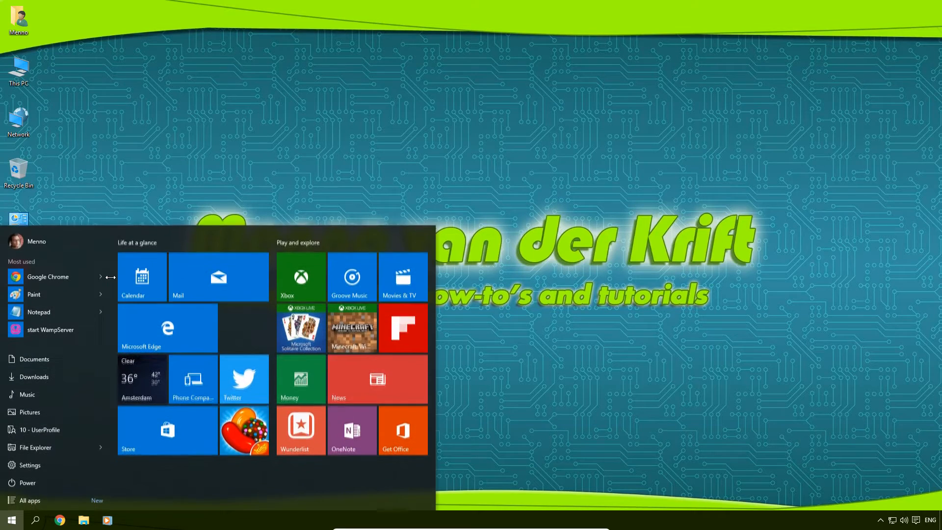
pyautogui.write('this pc')
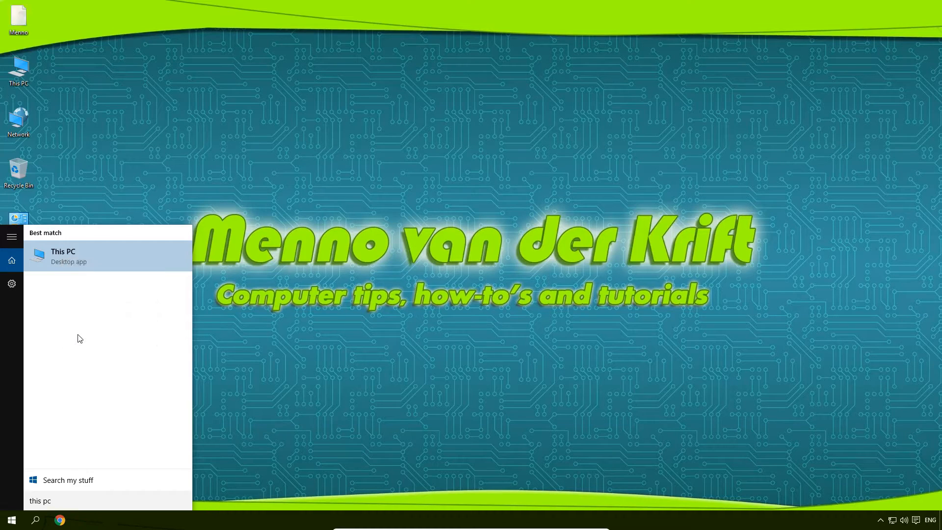
pyautogui.click(64, 255)
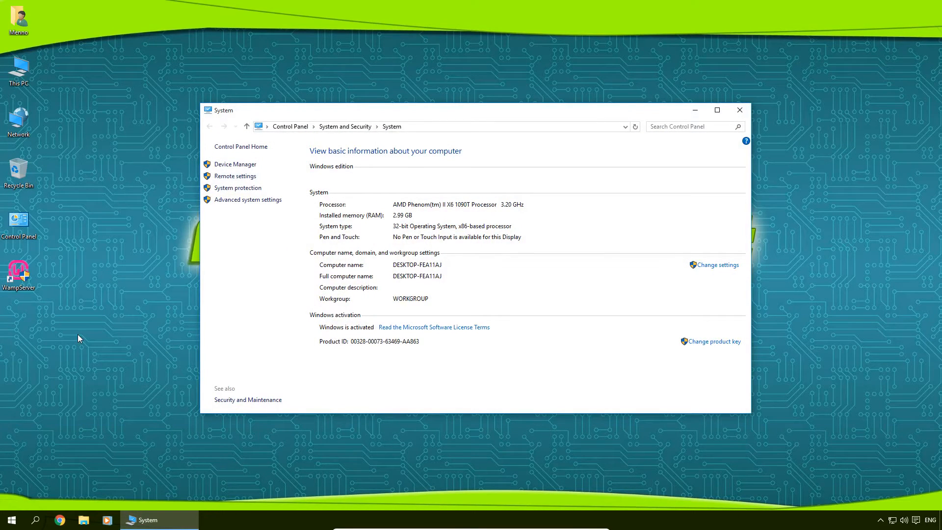
pyautogui.moveTo(396, 233)
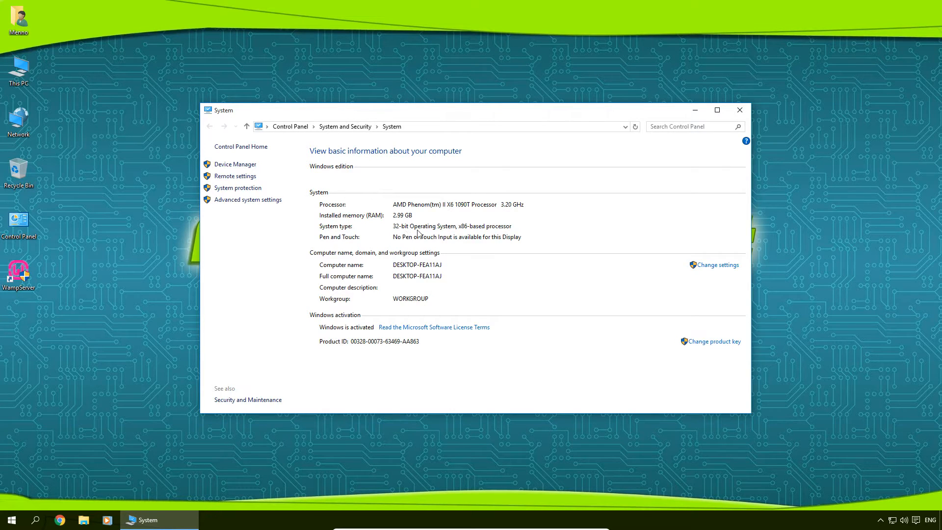
pyautogui.moveTo(398, 233)
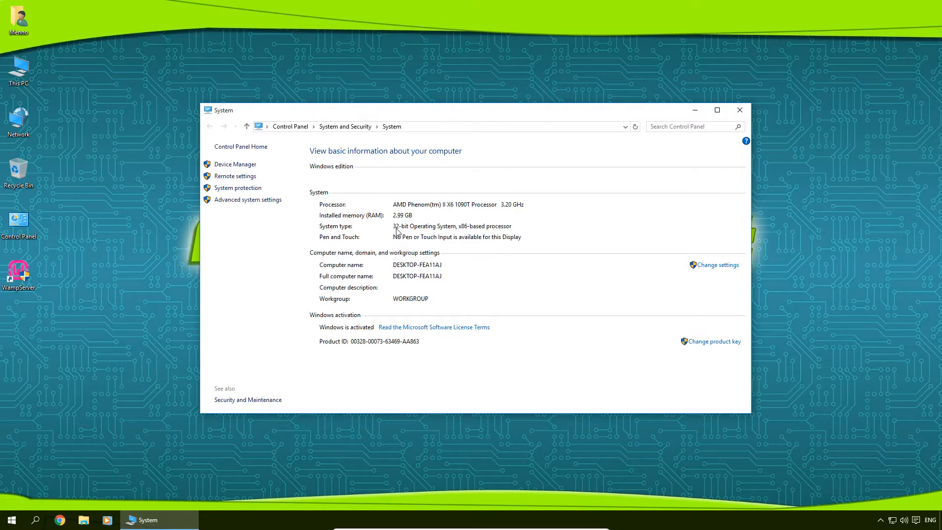
pyautogui.moveTo(439, 234)
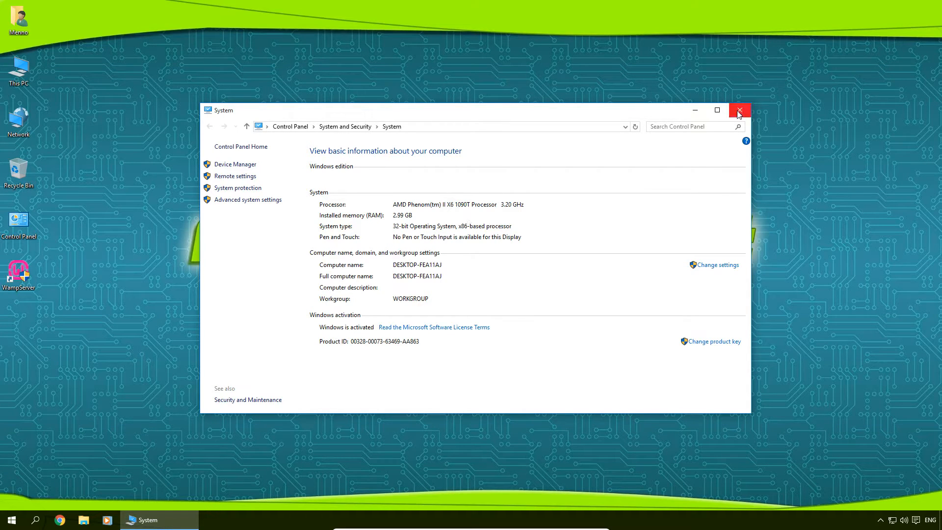
# Close the System window and search Google Chrome for 'jdk'.
pyautogui.click(739, 110)
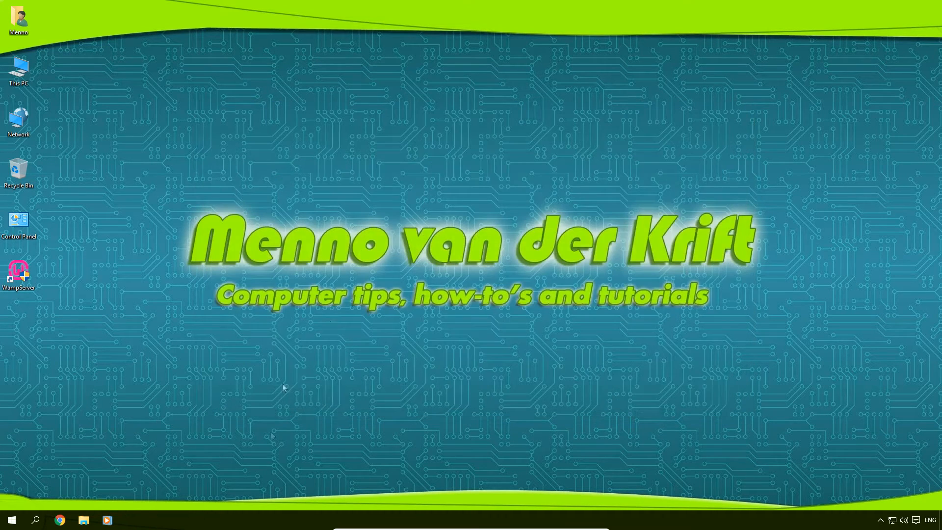
pyautogui.moveTo(354, 148)
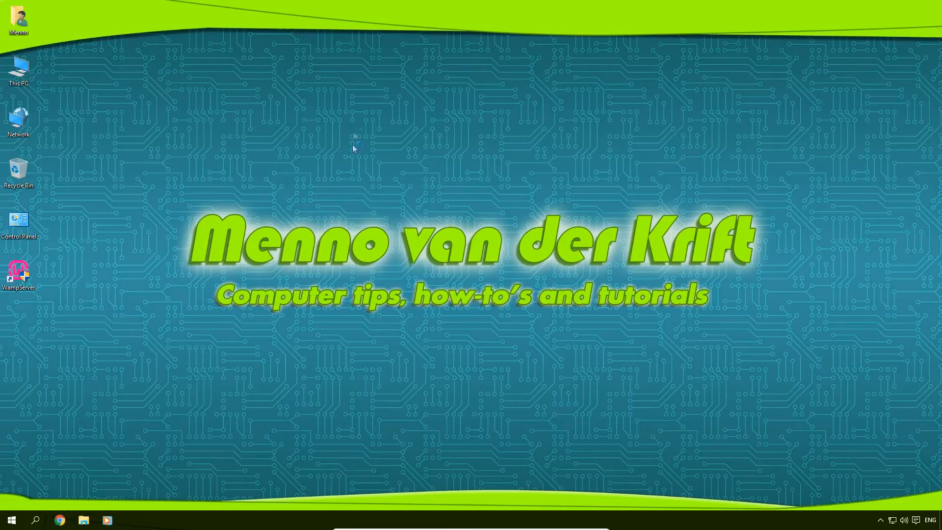
pyautogui.click(59, 521)
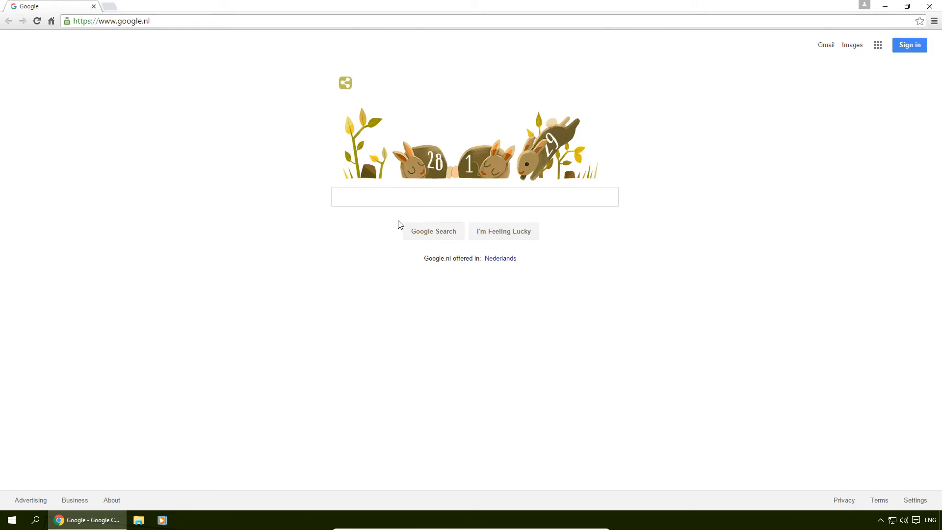
pyautogui.write('jdk')
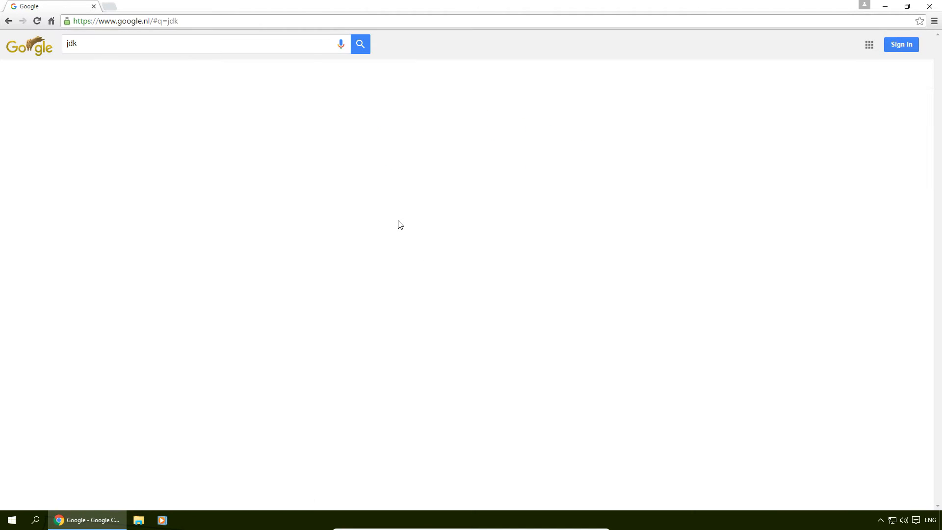
pyautogui.click(359, 44)
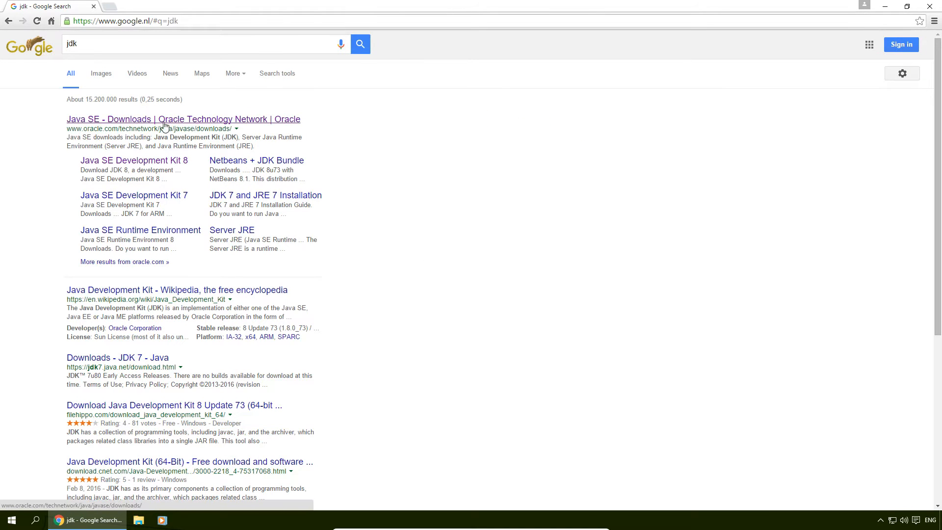
# Open Oracle's Java SE Downloads result and go to its JDK download page.
pyautogui.click(183, 118)
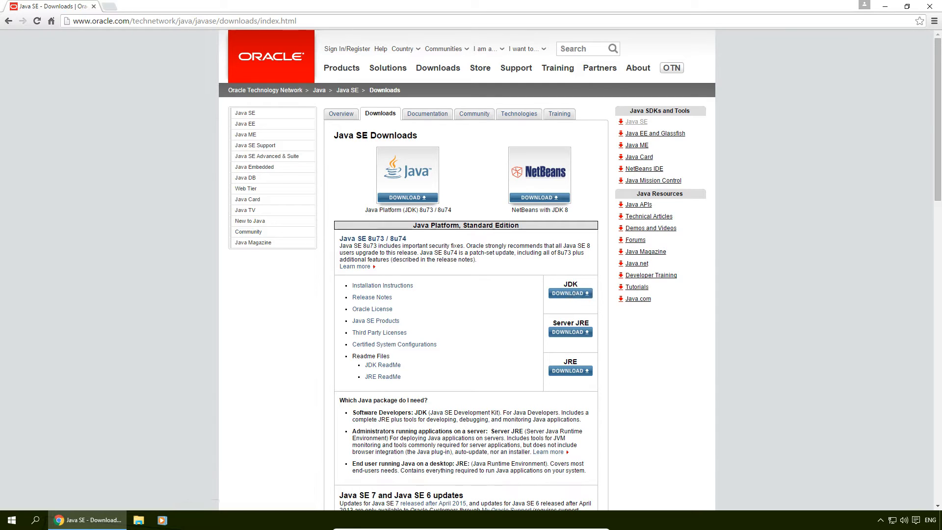
pyautogui.click(570, 293)
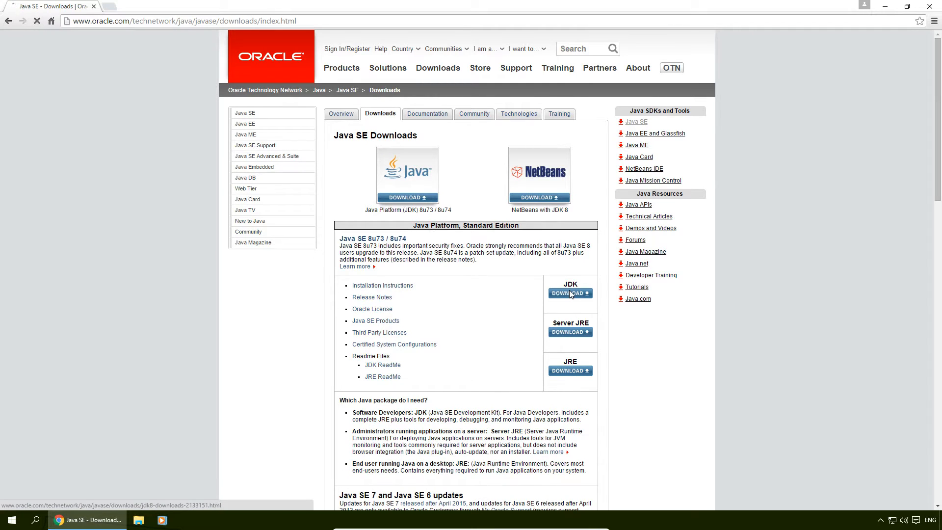
pyautogui.click(569, 294)
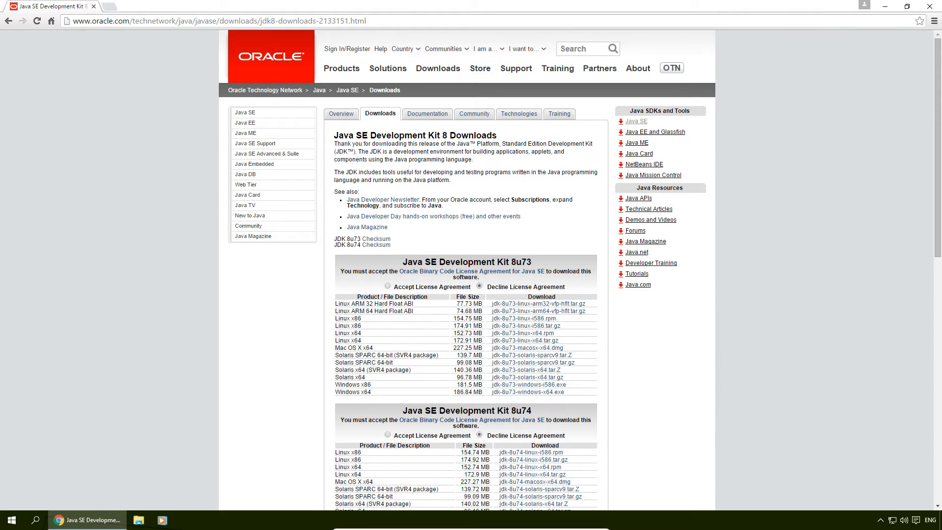
# Accept the JDK 8u73 license and download jdk-8u73-windows-i586.exe into Downloads.
pyautogui.click(388, 287)
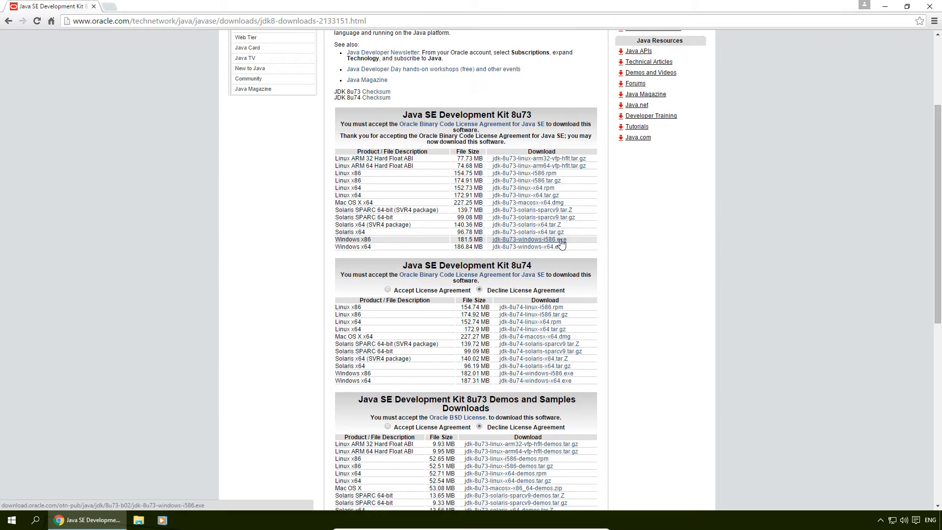
pyautogui.click(527, 240)
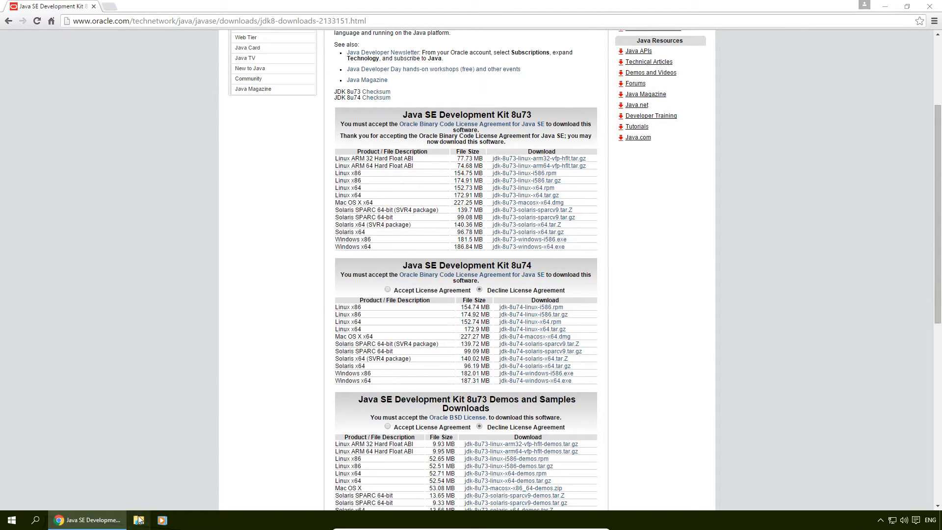
pyautogui.click(139, 520)
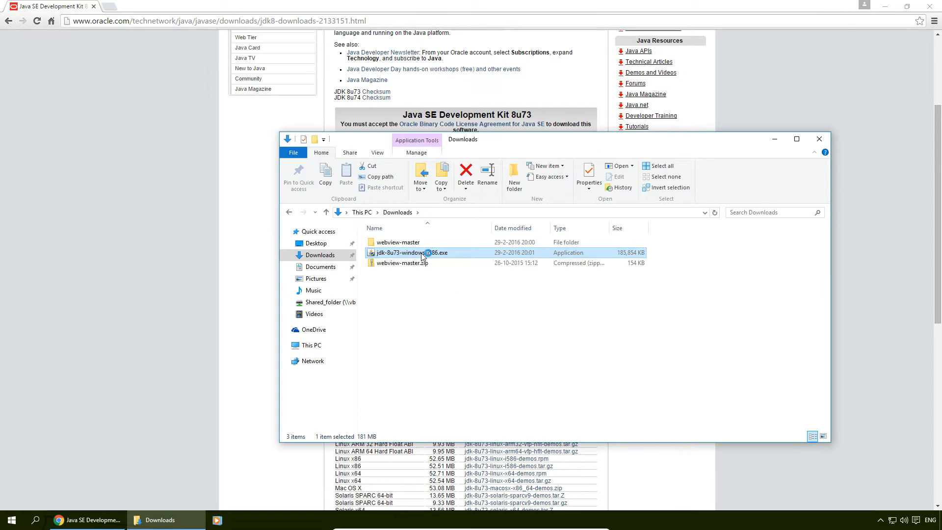
# Install JDK 8 Update 73 with default features and JRE folder, then close the wizard.
pyautogui.doubleClick(412, 252)
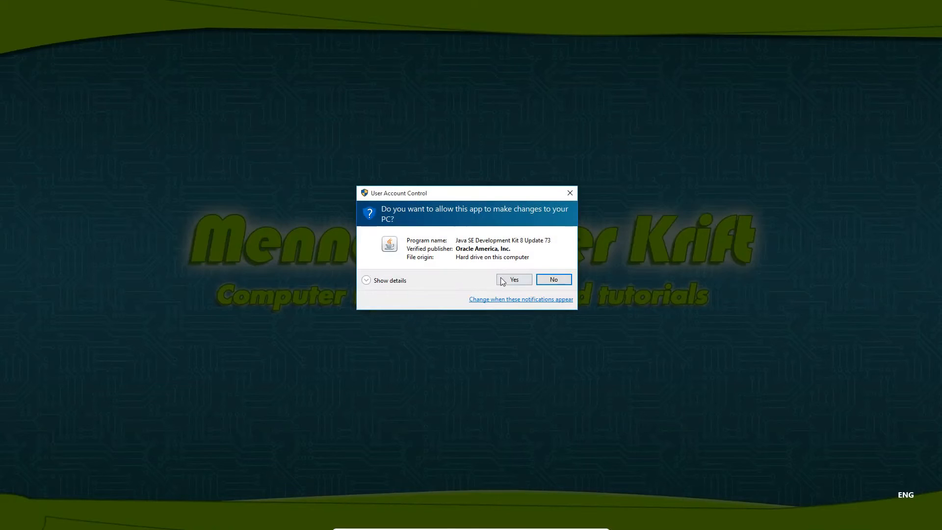
pyautogui.click(514, 279)
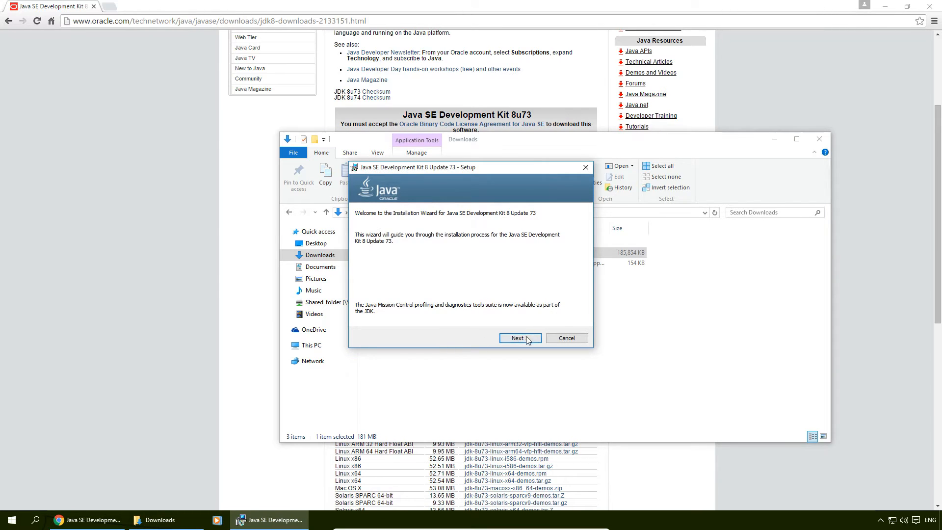
pyautogui.click(520, 337)
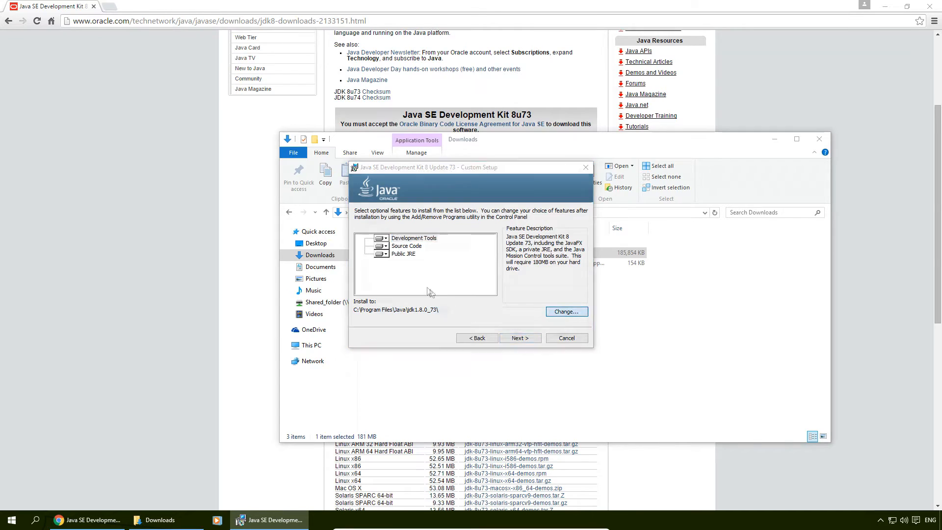
pyautogui.click(566, 311)
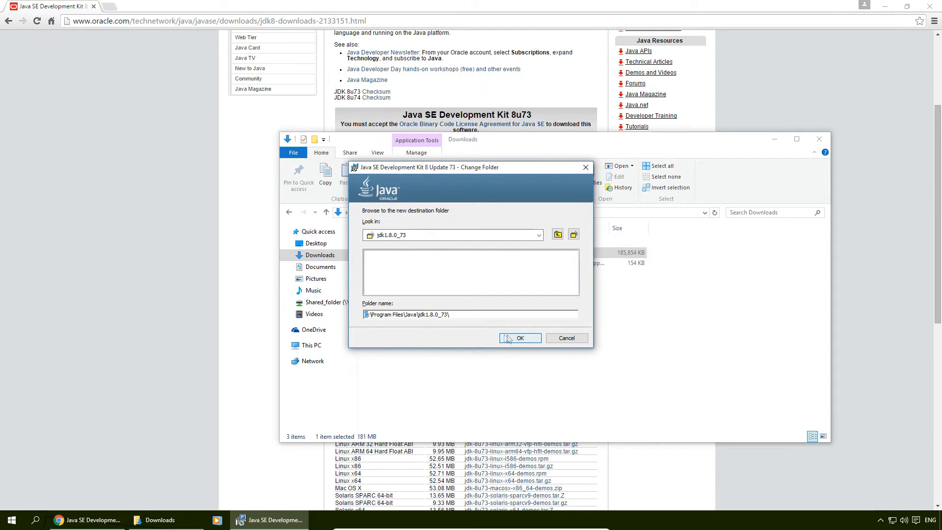
pyautogui.click(520, 338)
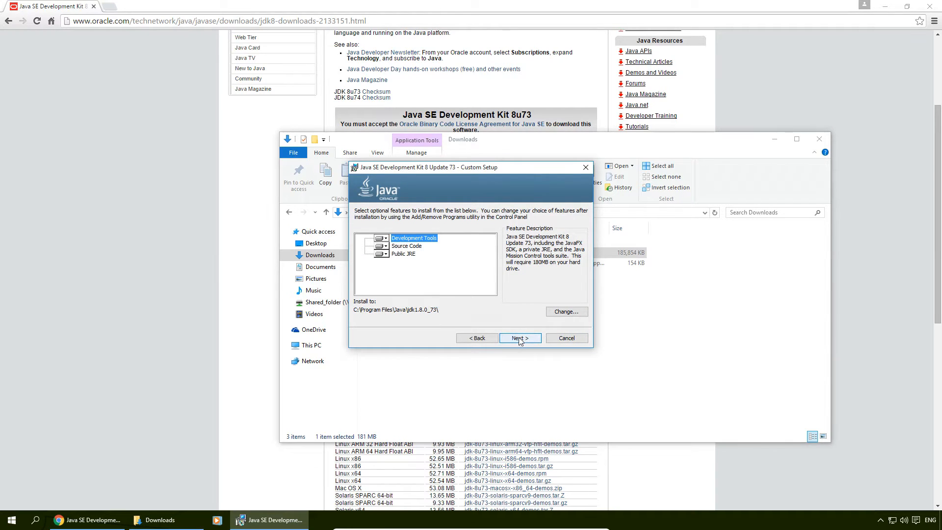
pyautogui.click(519, 338)
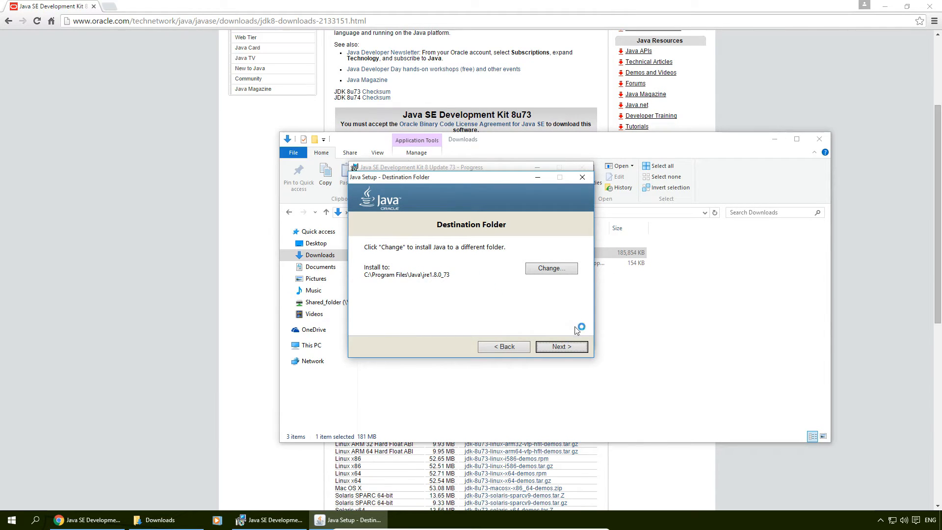
pyautogui.click(560, 346)
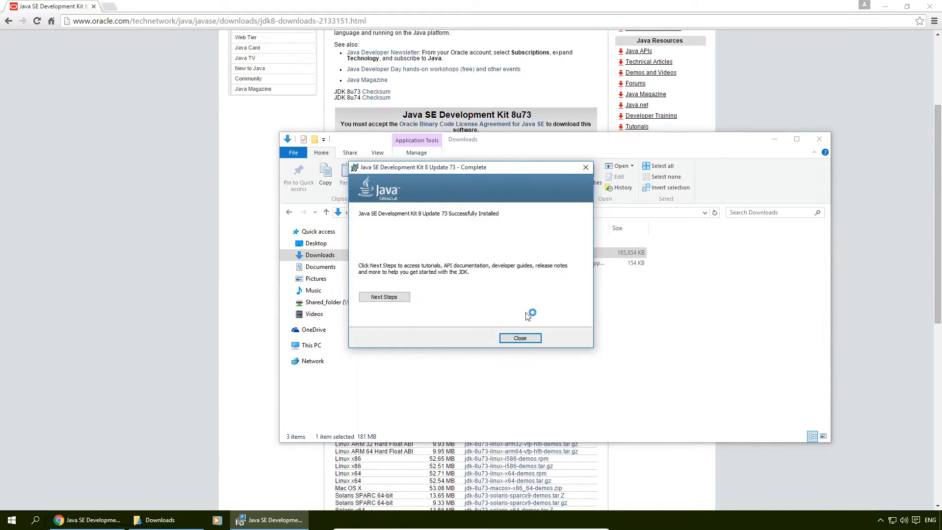
pyautogui.click(519, 337)
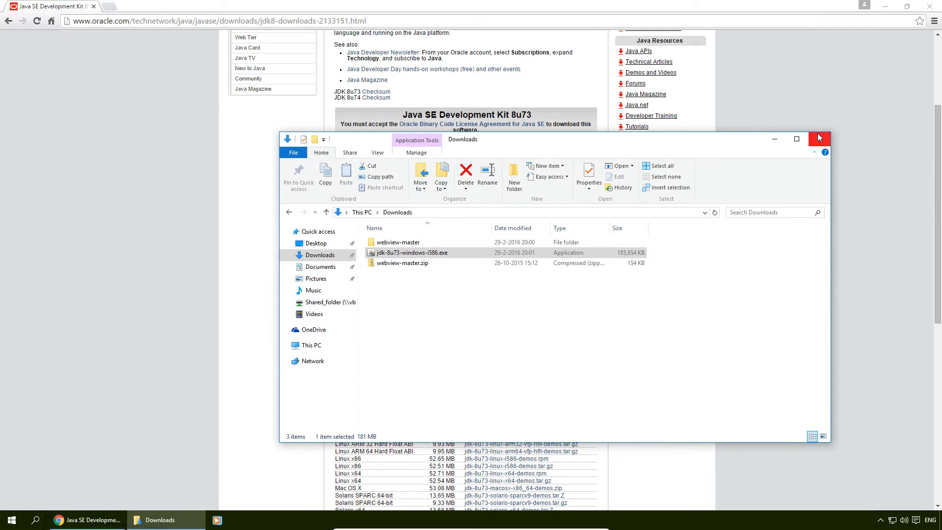
# Search Chrome for 'android studio' and open the Installing the Android SDK page.
pyautogui.click(818, 138)
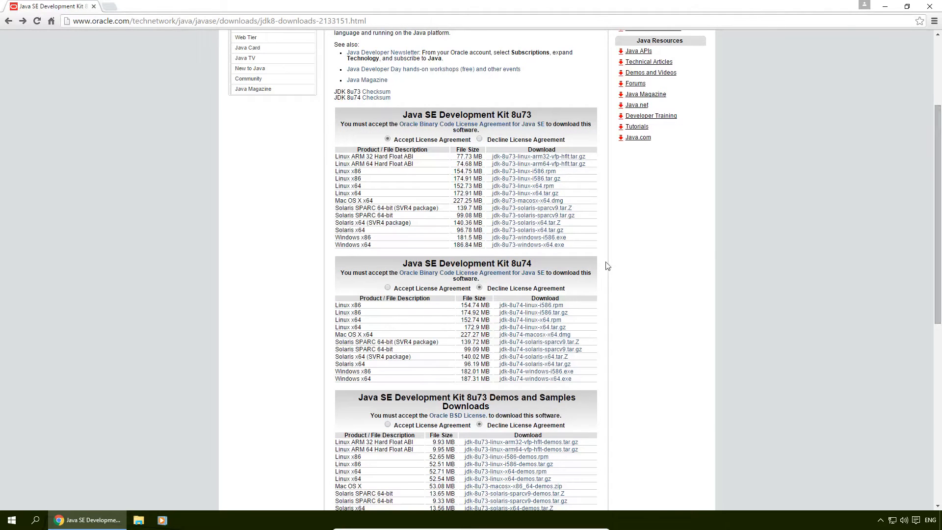
pyautogui.click(223, 21)
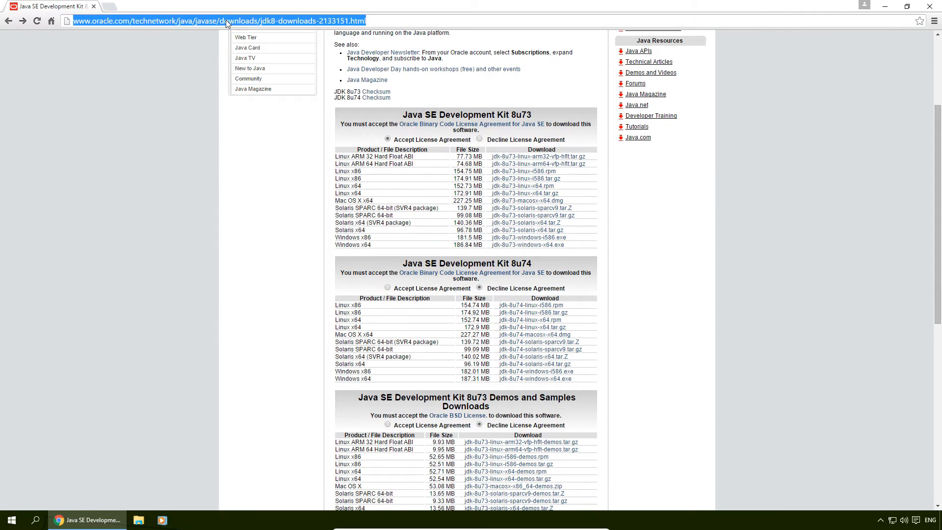
pyautogui.write('android studio download')
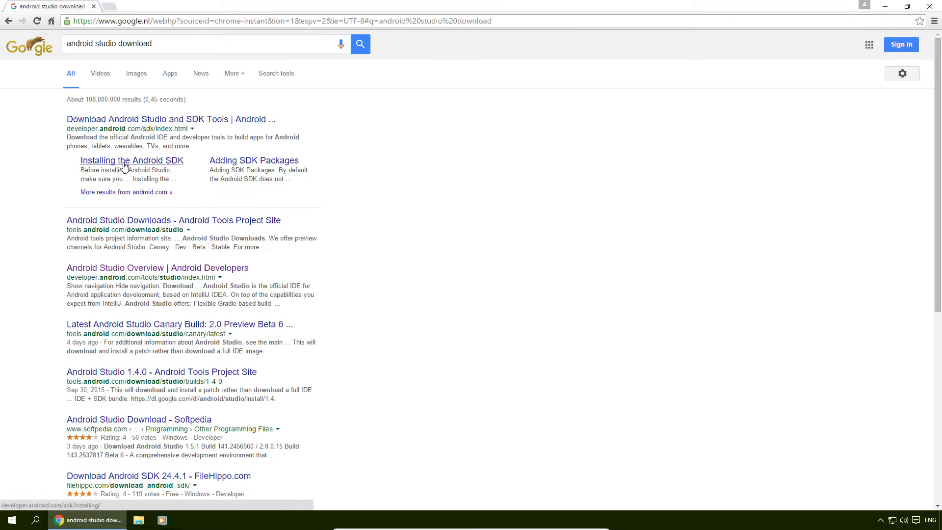
pyautogui.click(132, 160)
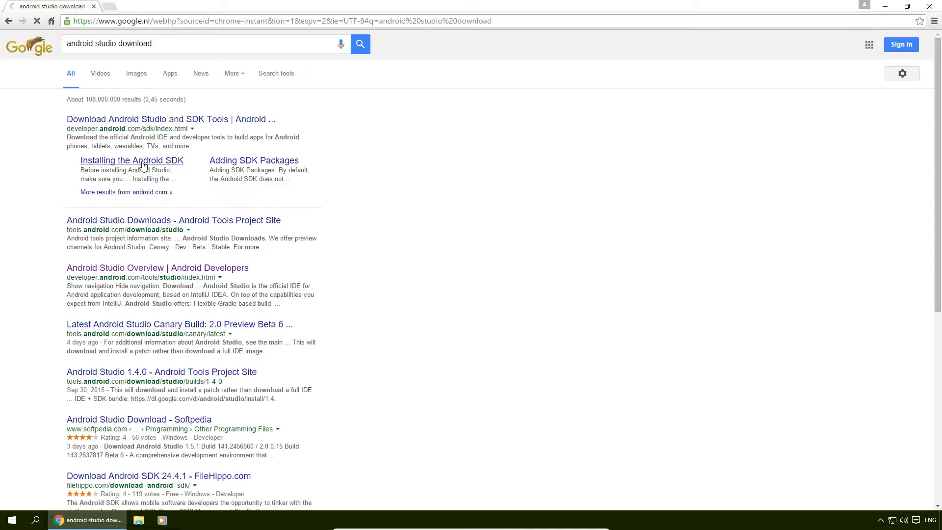
pyautogui.click(131, 160)
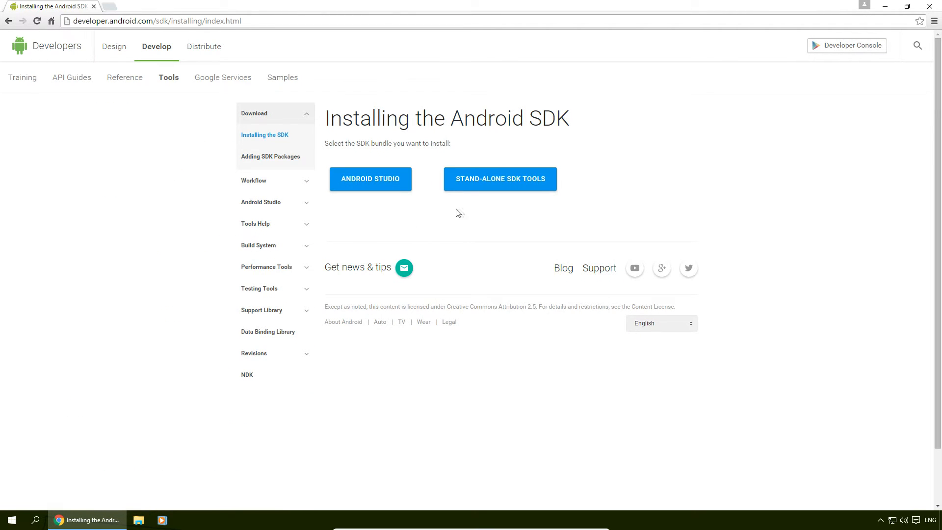
# Accept the terms and download the Android Studio bundle for Windows.
pyautogui.click(370, 179)
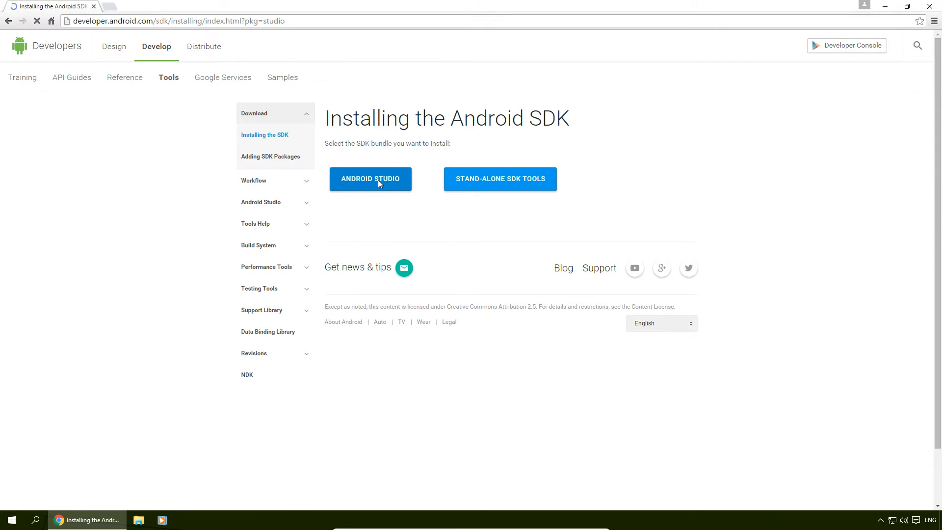
pyautogui.click(370, 179)
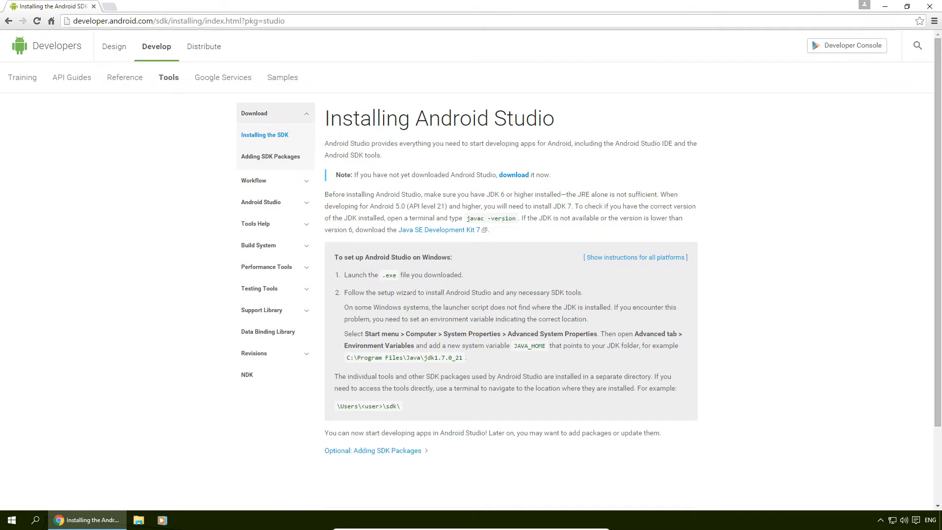
pyautogui.click(513, 175)
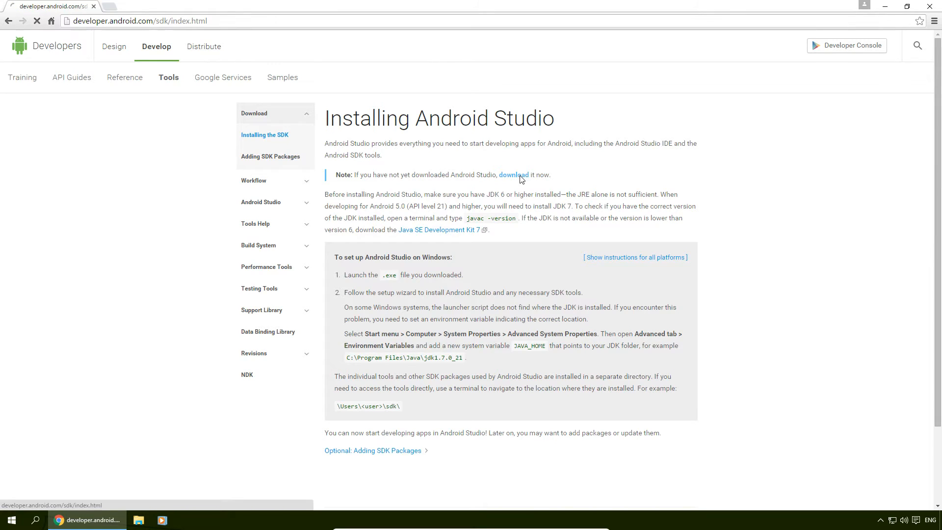
pyautogui.click(514, 175)
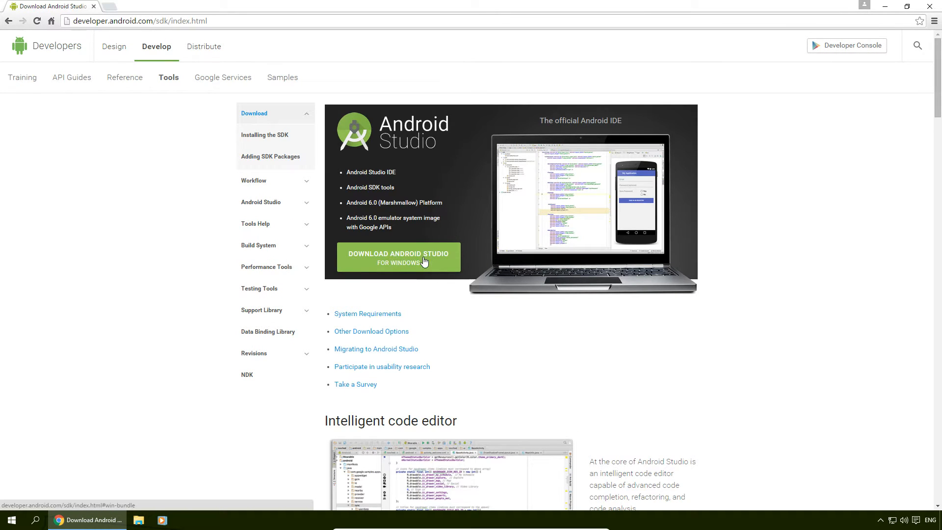
pyautogui.click(398, 256)
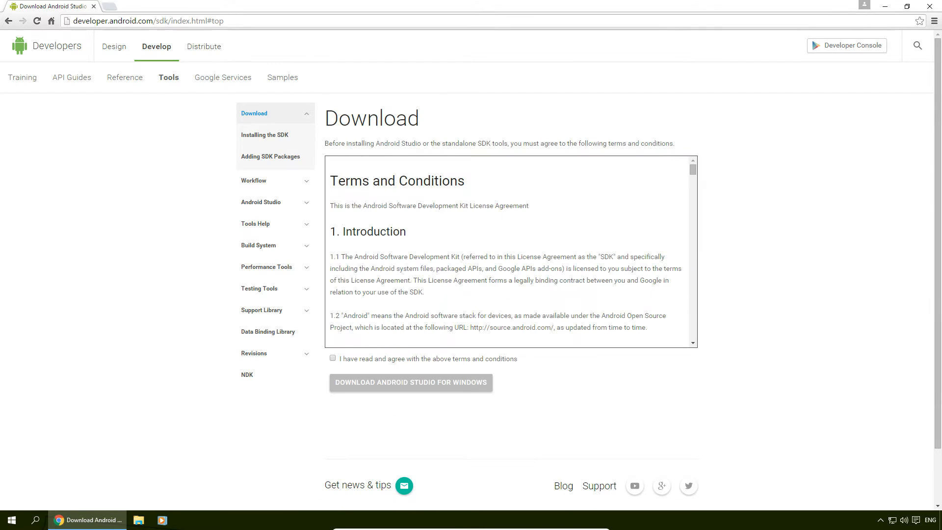
pyautogui.click(333, 358)
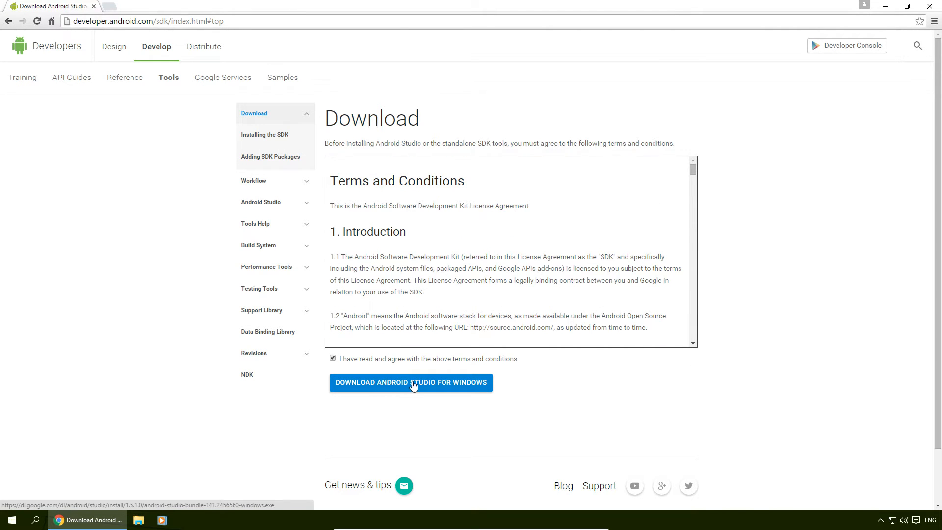
pyautogui.click(411, 382)
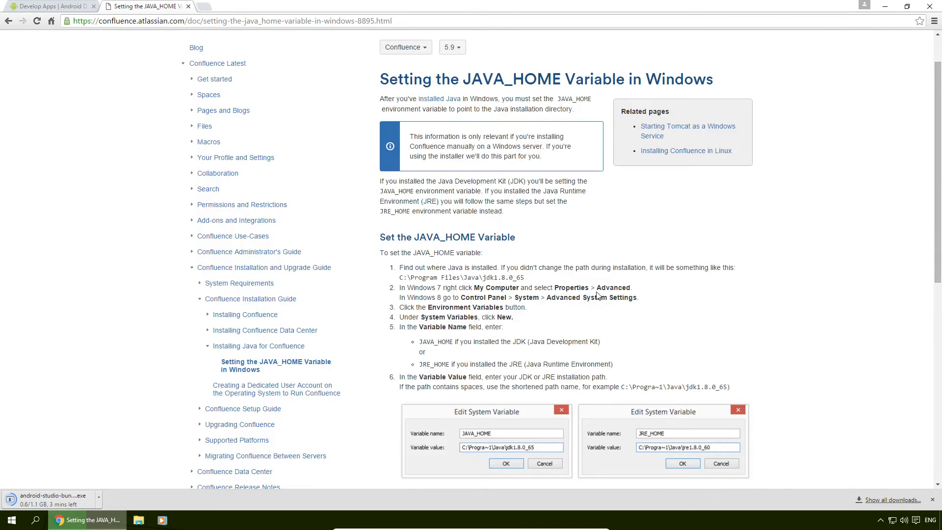
pyautogui.moveTo(678, 313)
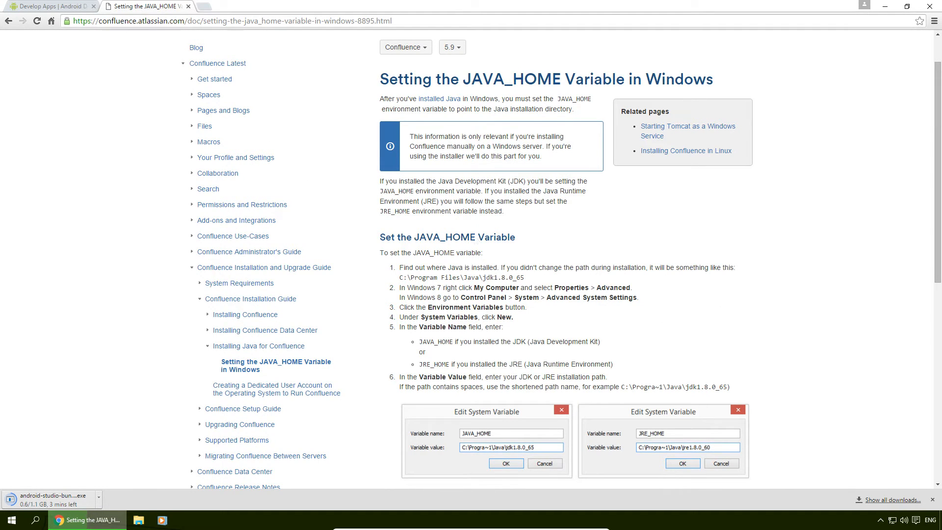
# Open the Windows Start menu from the taskbar.
pyautogui.click(11, 520)
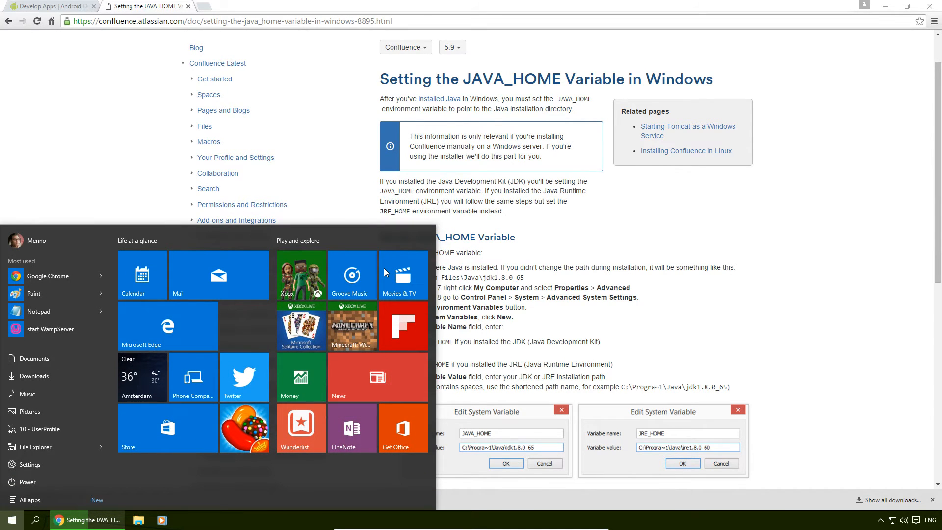
# Go from This PC Properties through Advanced system settings to Environment Variables.
pyautogui.write('this pc')
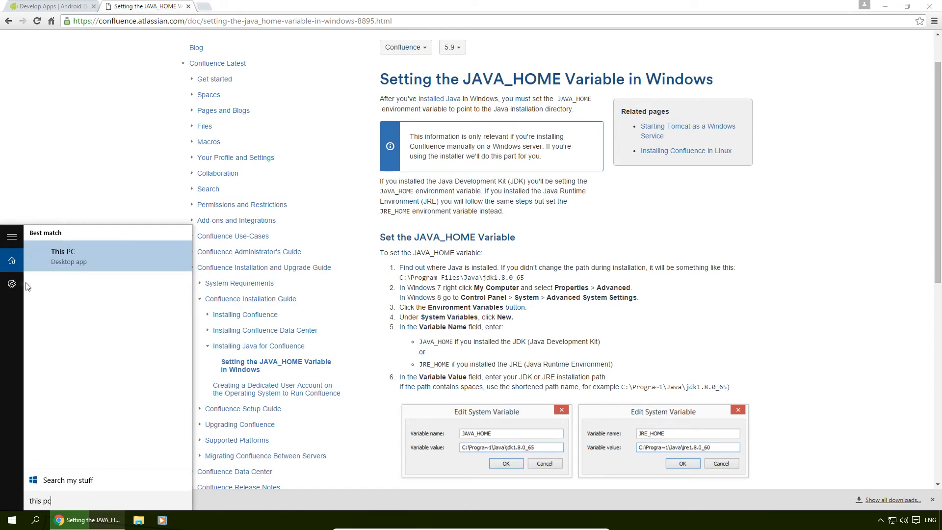
pyautogui.rightClick(63, 251)
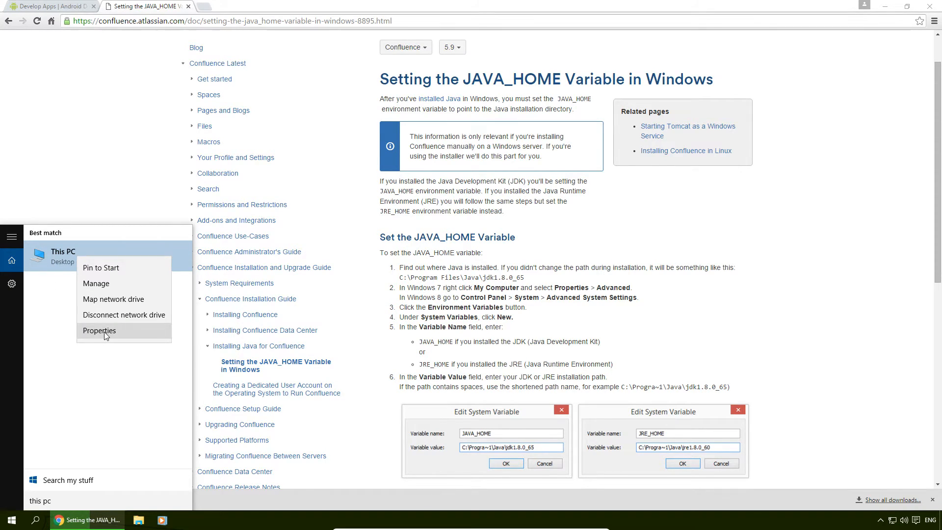
pyautogui.click(99, 330)
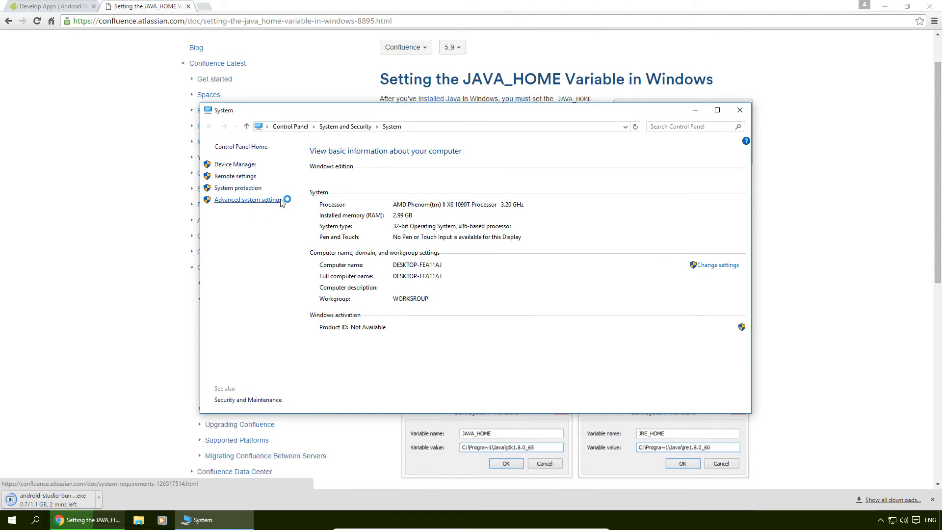
pyautogui.click(247, 200)
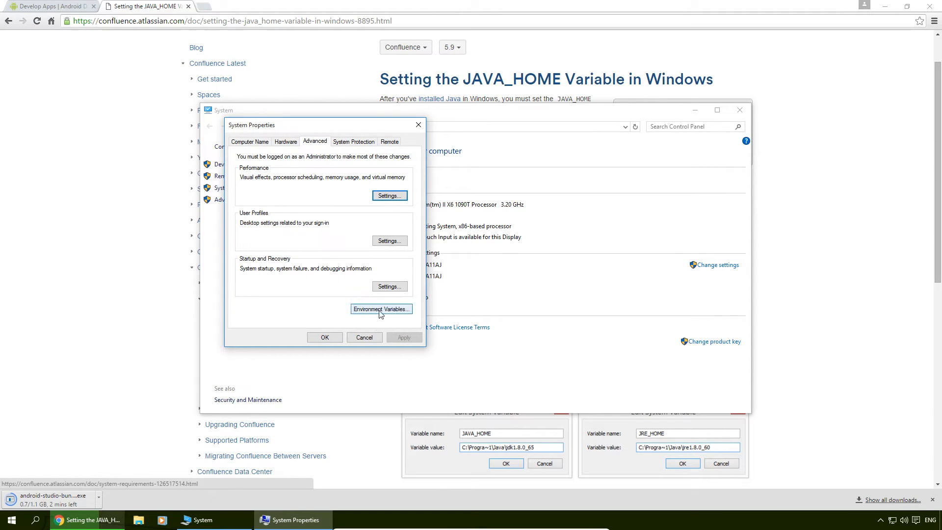
pyautogui.click(381, 309)
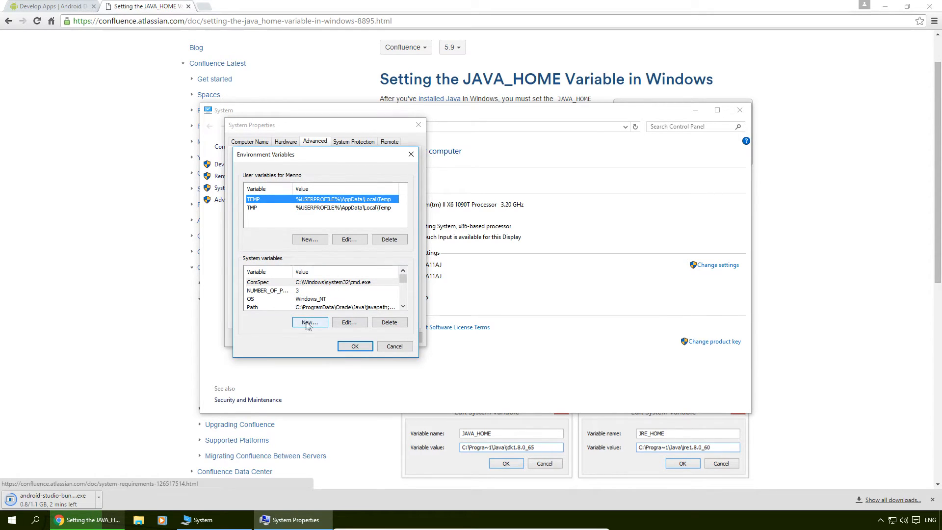
# Add a new system variable named JAVA_HOME and select its empty value box.
pyautogui.click(309, 322)
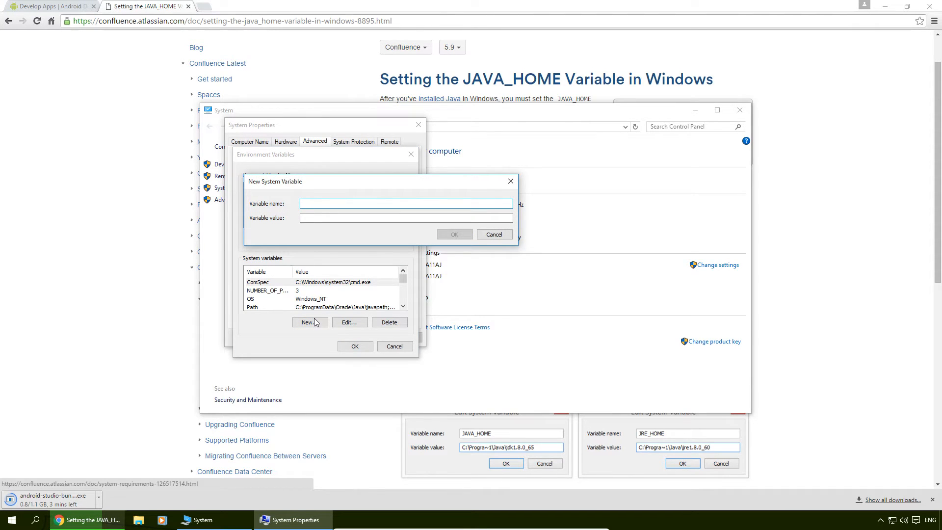
pyautogui.write('JAVA_HOME')
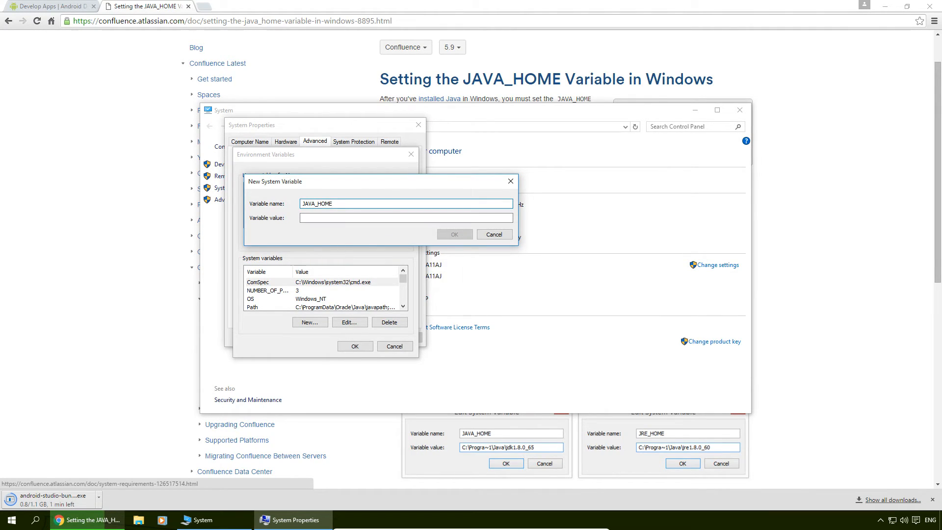
pyautogui.click(405, 217)
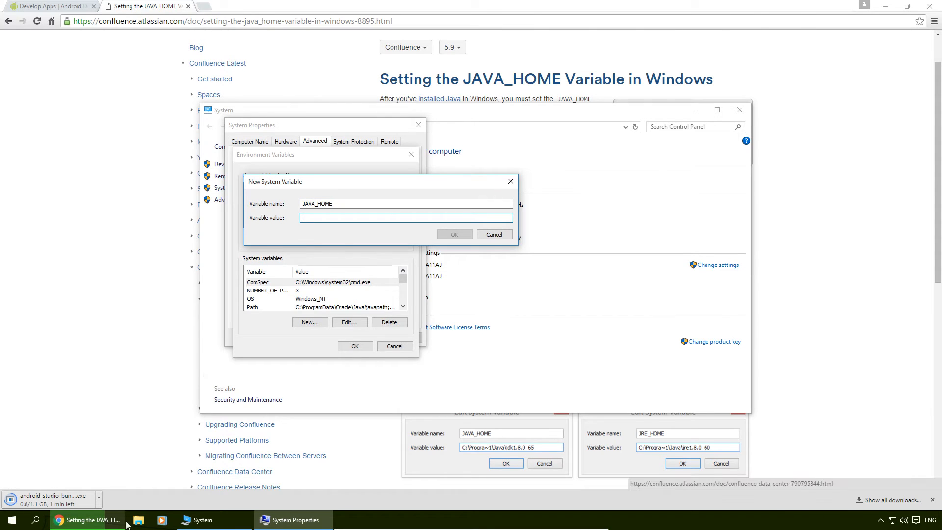
pyautogui.moveTo(141, 519)
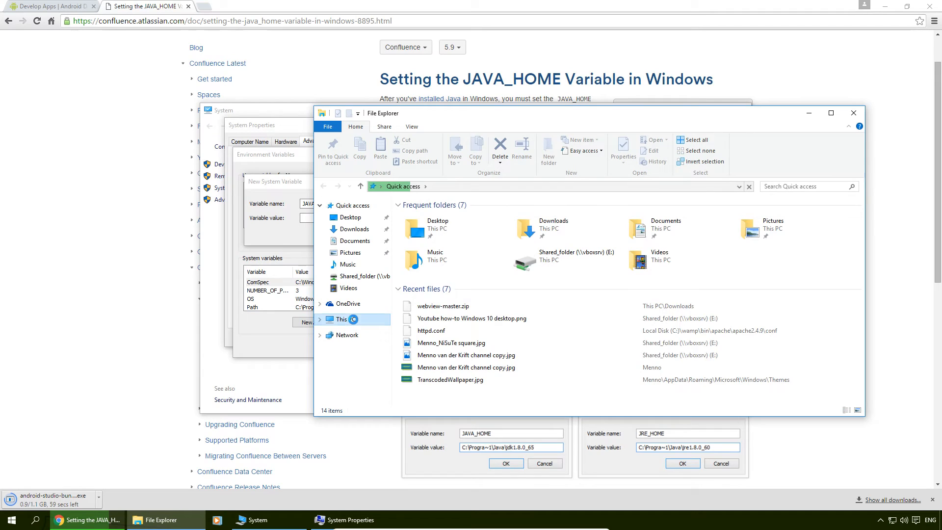
# Browse This PC to C:\Program Files\Java\jdk1.8.0_73 in File Explorer.
pyautogui.click(342, 319)
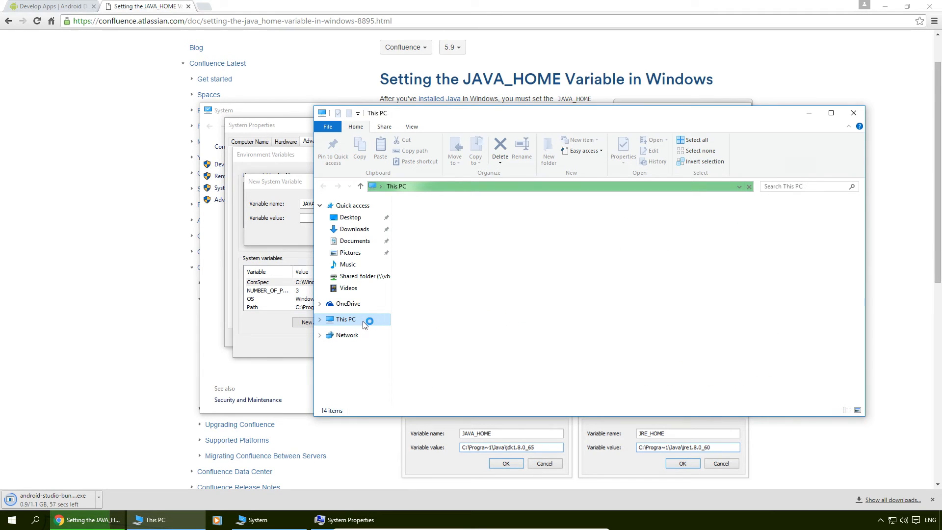
pyautogui.click(345, 319)
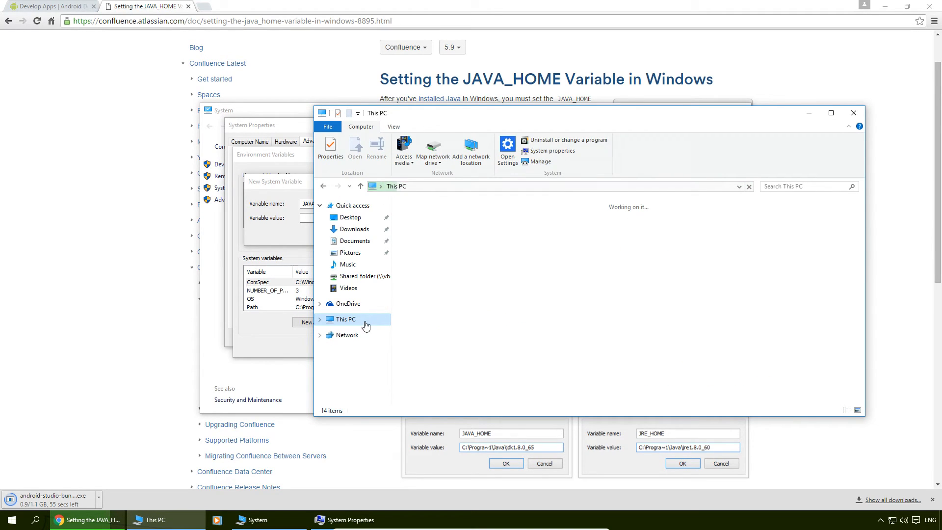
pyautogui.click(346, 318)
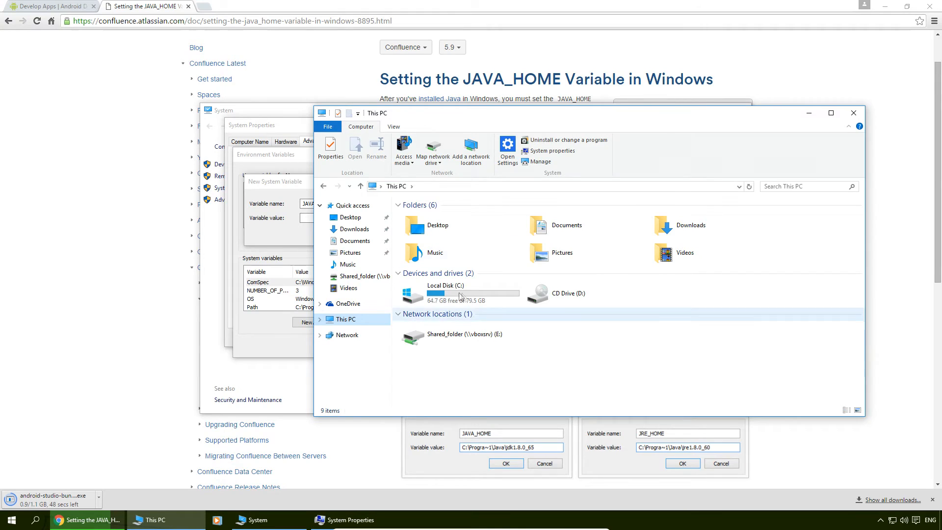
pyautogui.click(460, 294)
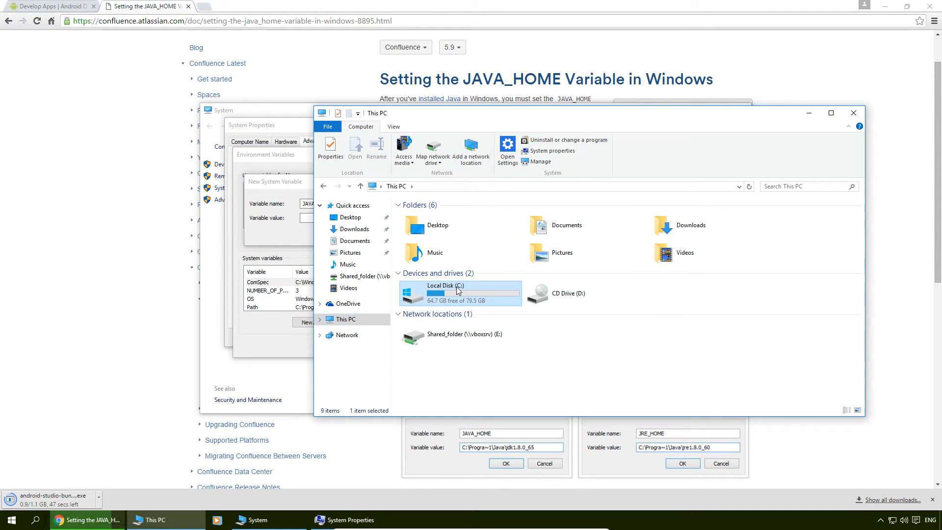
pyautogui.doubleClick(460, 293)
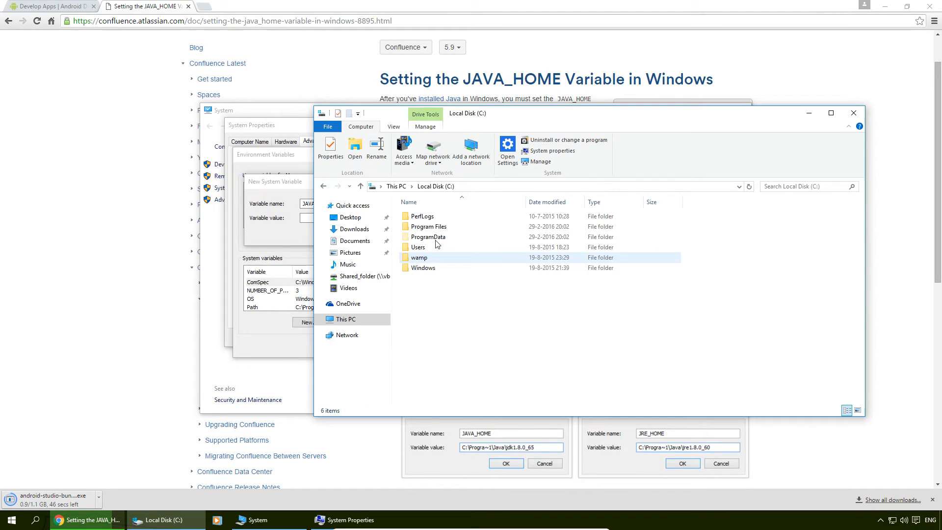
pyautogui.click(426, 227)
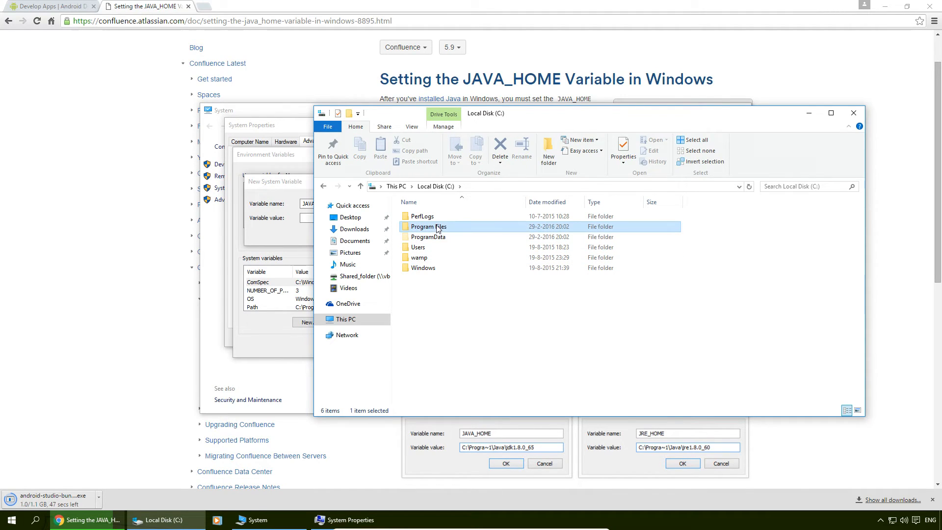
pyautogui.doubleClick(427, 227)
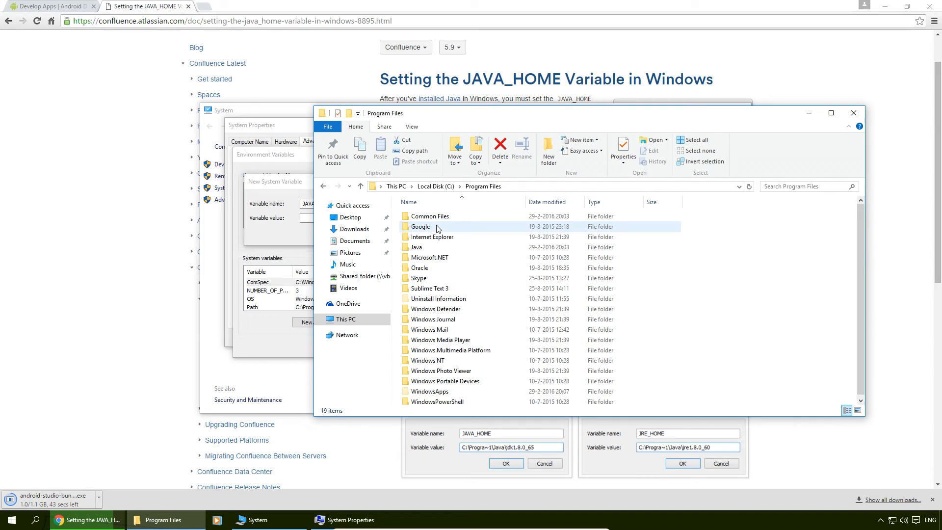
pyautogui.click(416, 246)
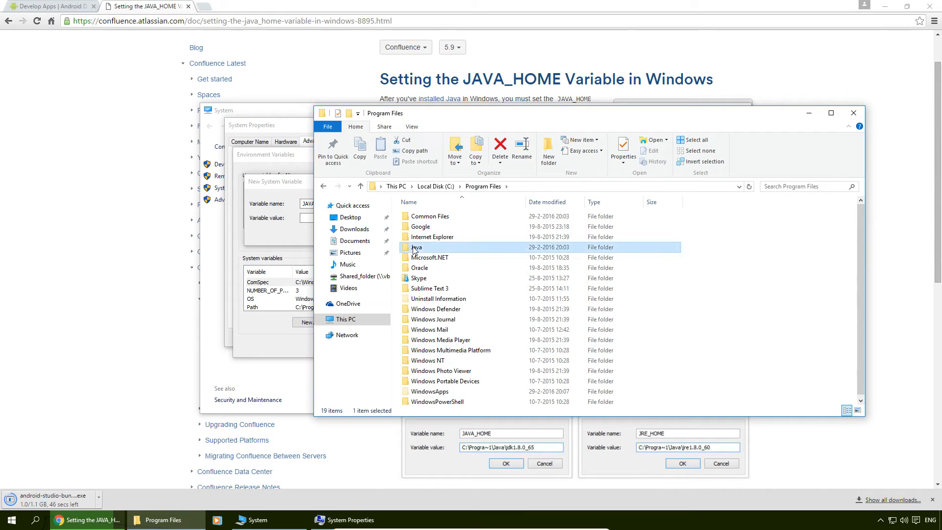
pyautogui.doubleClick(415, 246)
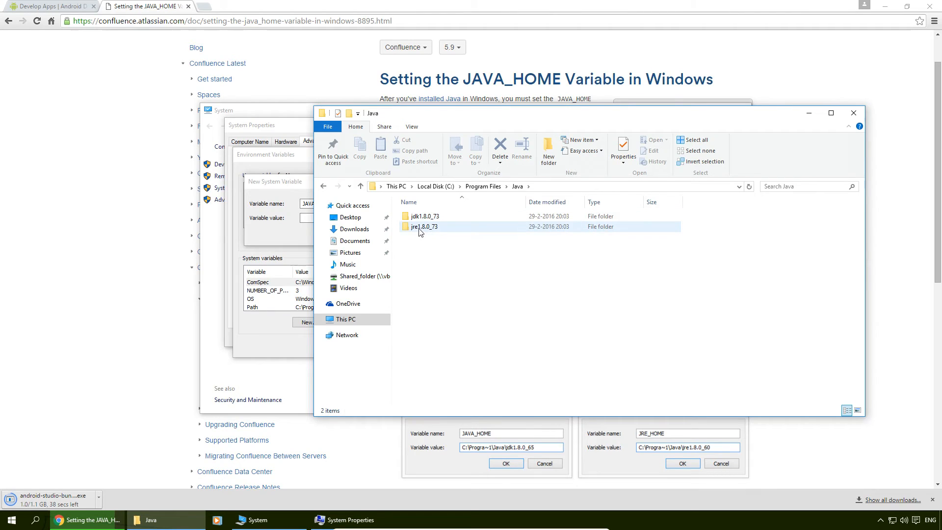
pyautogui.click(424, 216)
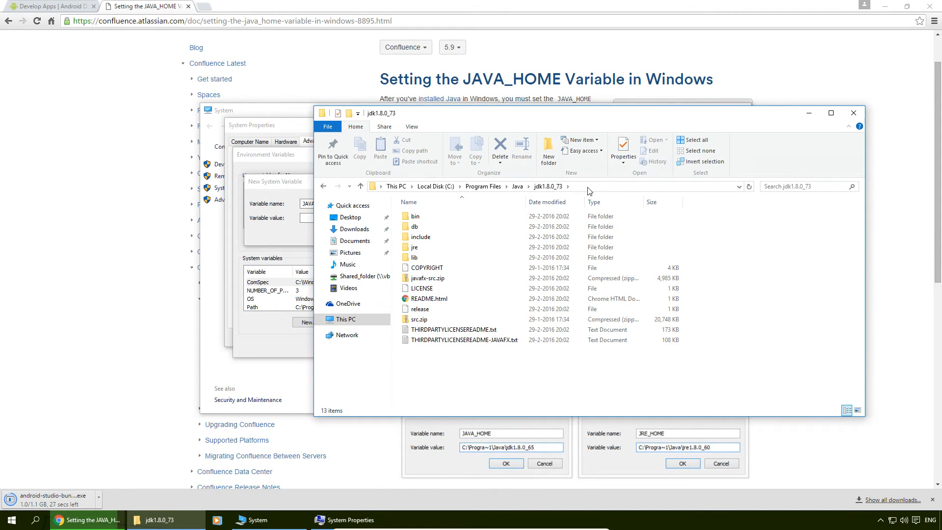
# Copy the folder path C:\Program Files\Java\jdk1.8.0_73 from the address bar.
pyautogui.click(541, 186)
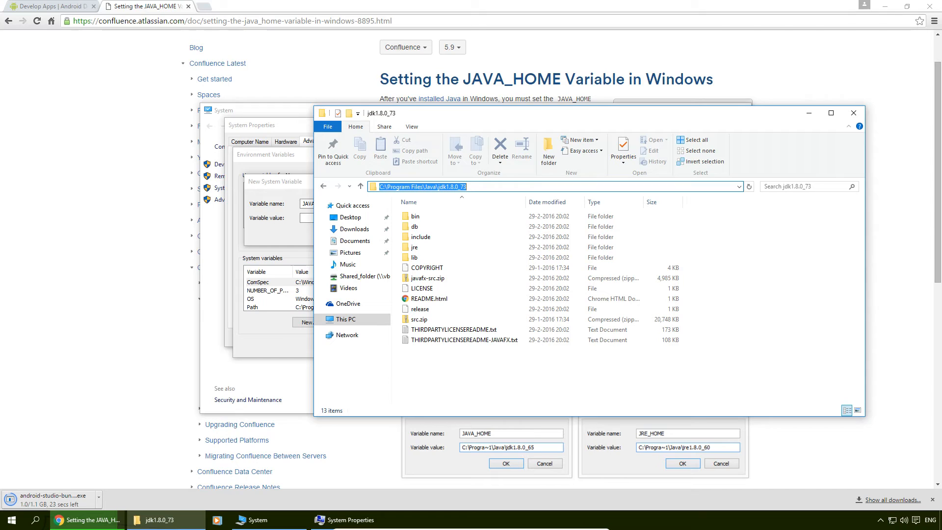
pyautogui.rightClick(420, 186)
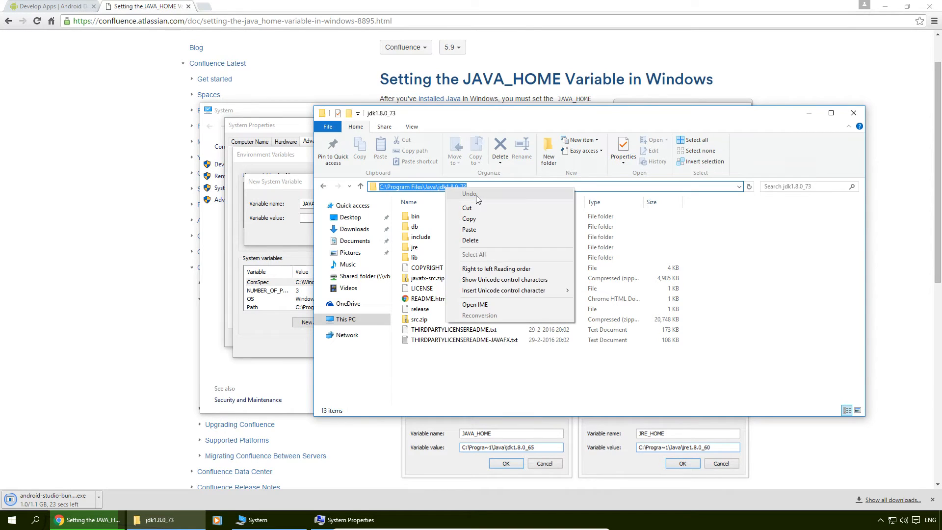
pyautogui.moveTo(474, 218)
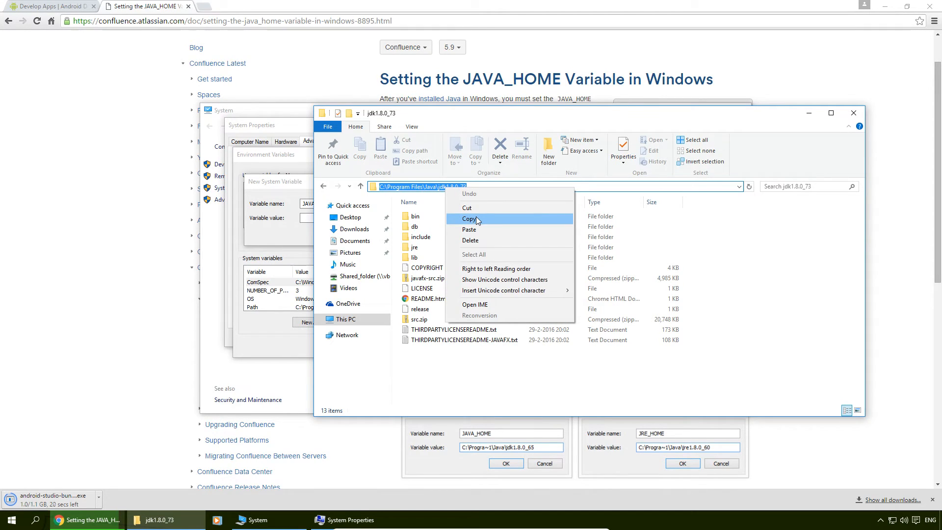
pyautogui.click(471, 219)
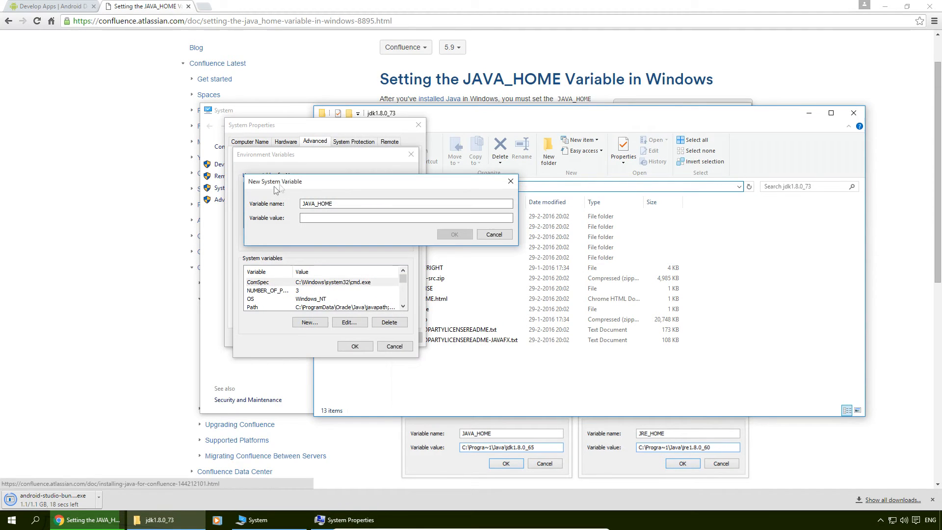
# Paste C:\Program Files\Java\jdk1.8.0_73 as the JAVA_HOME value and confirm with OK.
pyautogui.rightClick(406, 217)
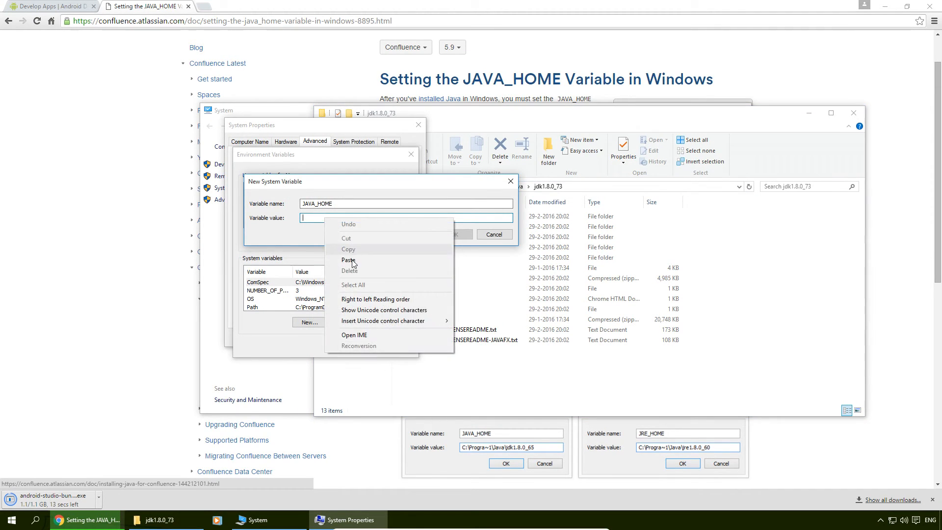
pyautogui.click(348, 259)
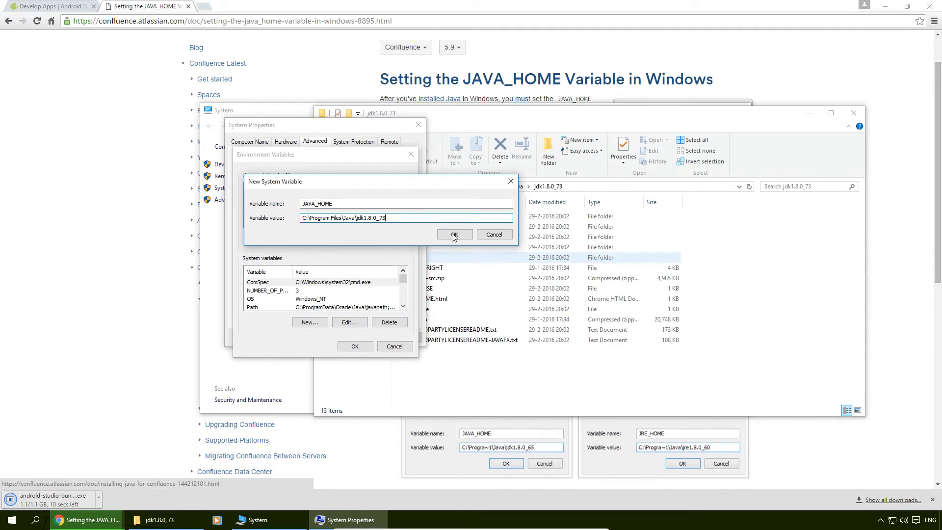
pyautogui.click(454, 234)
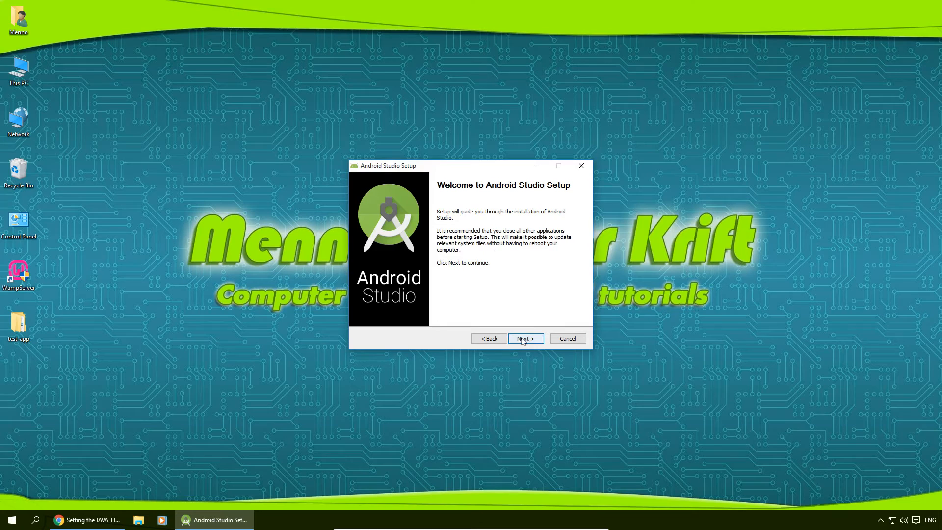
# Accept the license and install Android Studio with default components and install locations.
pyautogui.click(524, 338)
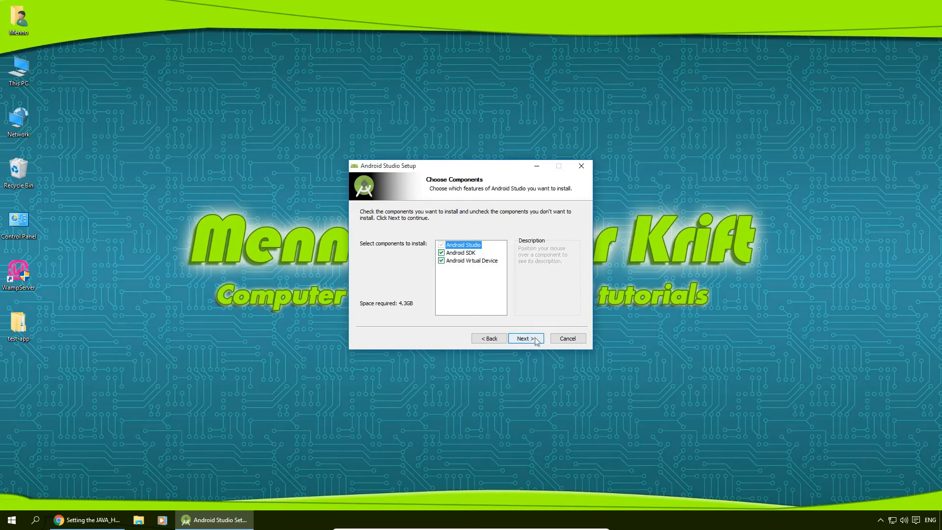
pyautogui.click(525, 338)
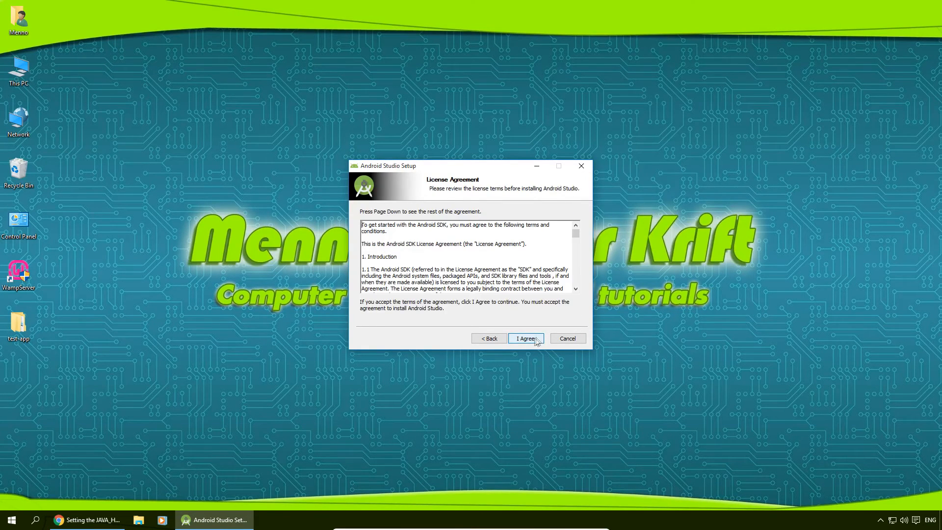
pyautogui.moveTo(550, 324)
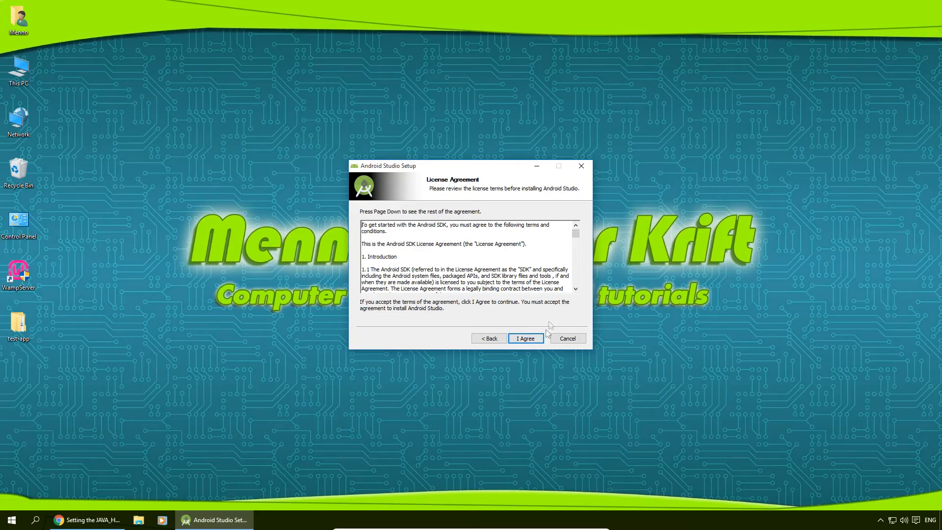
pyautogui.click(525, 338)
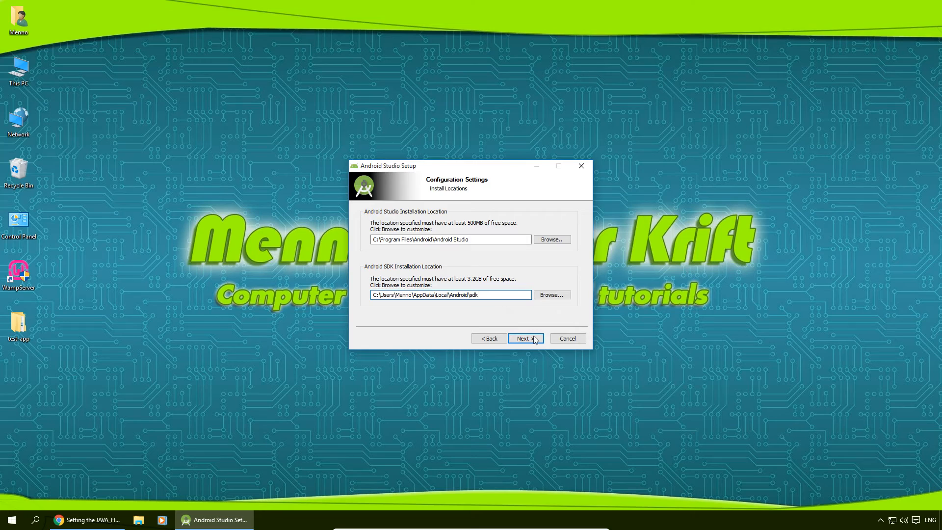
pyautogui.click(525, 338)
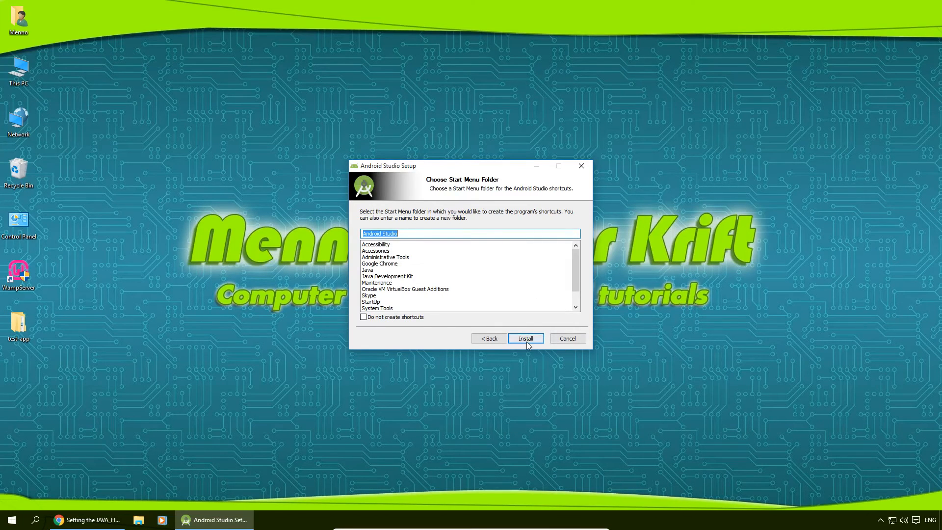
pyautogui.click(525, 338)
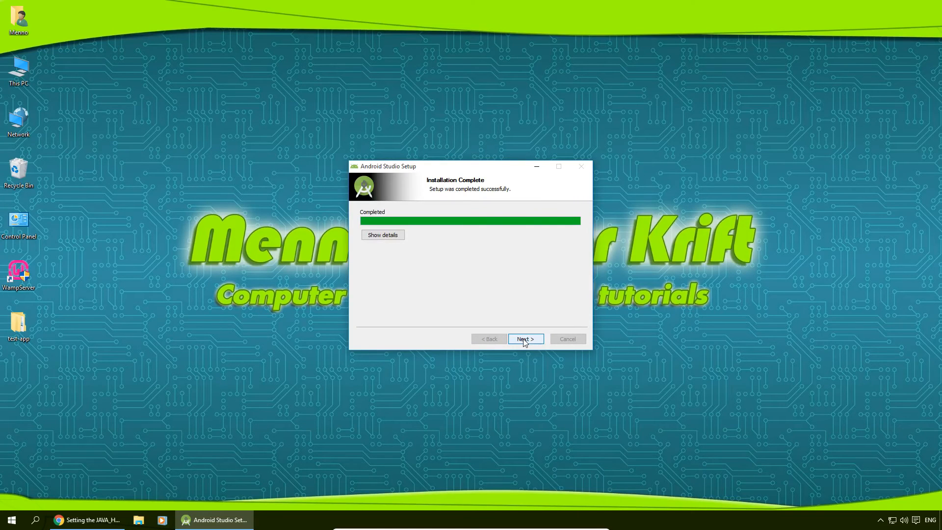
# Complete the installer with 'Start Android Studio' checked so Android Studio launches.
pyautogui.click(524, 339)
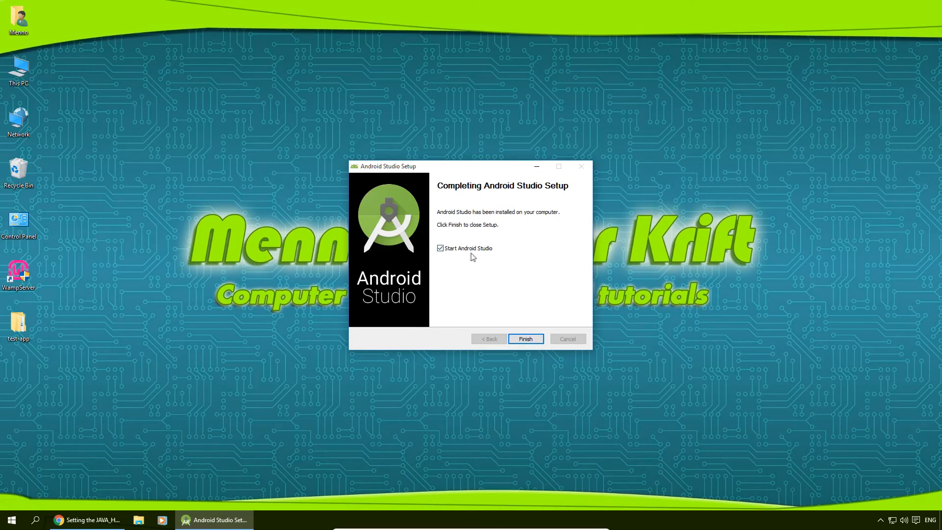
pyautogui.click(525, 340)
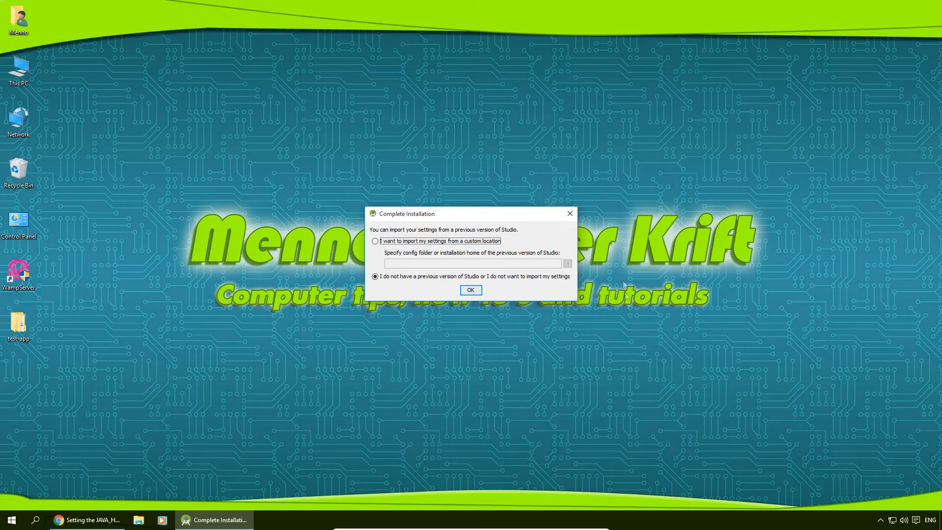
pyautogui.moveTo(414, 238)
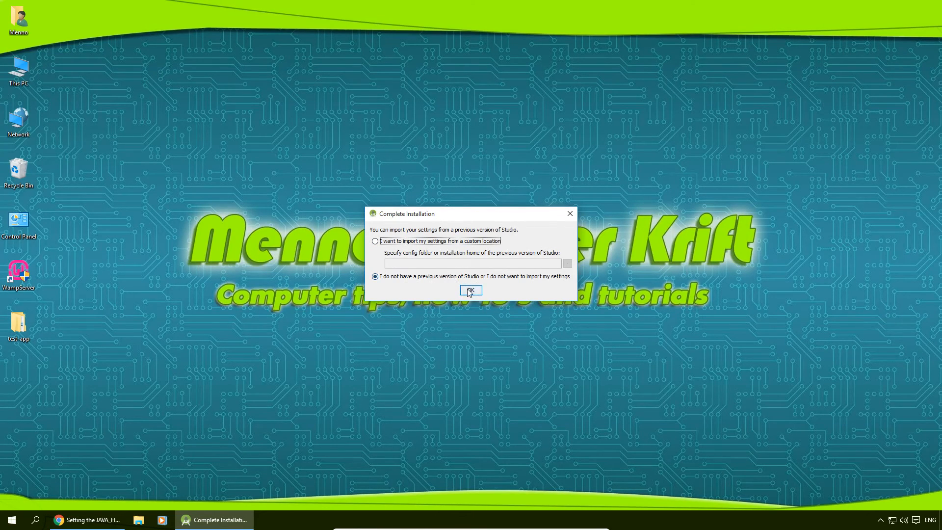
# Skip importing previous settings and allow firewall access on private and public networks.
pyautogui.click(471, 291)
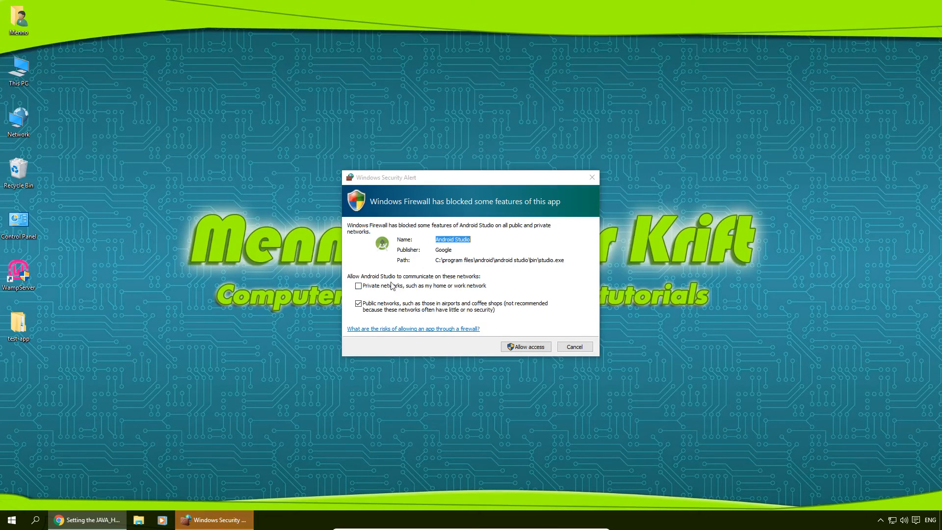
pyautogui.click(358, 285)
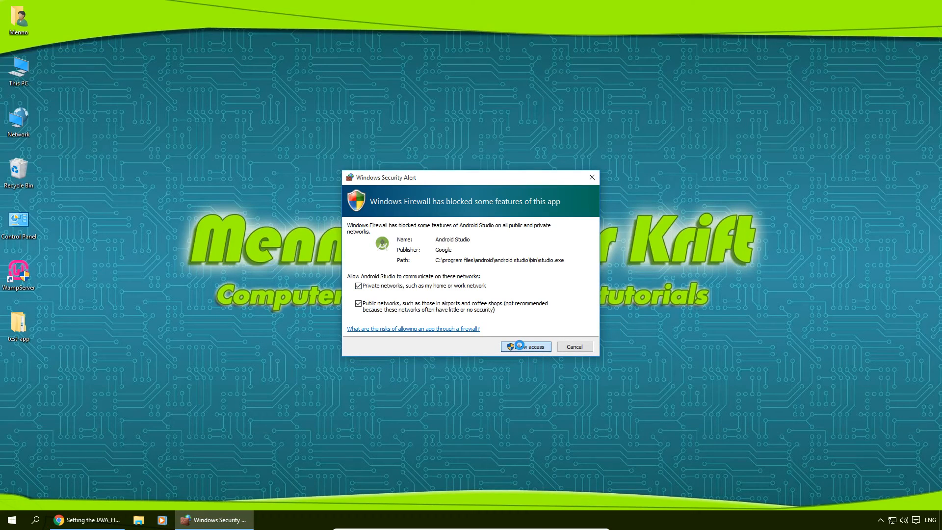
pyautogui.click(524, 347)
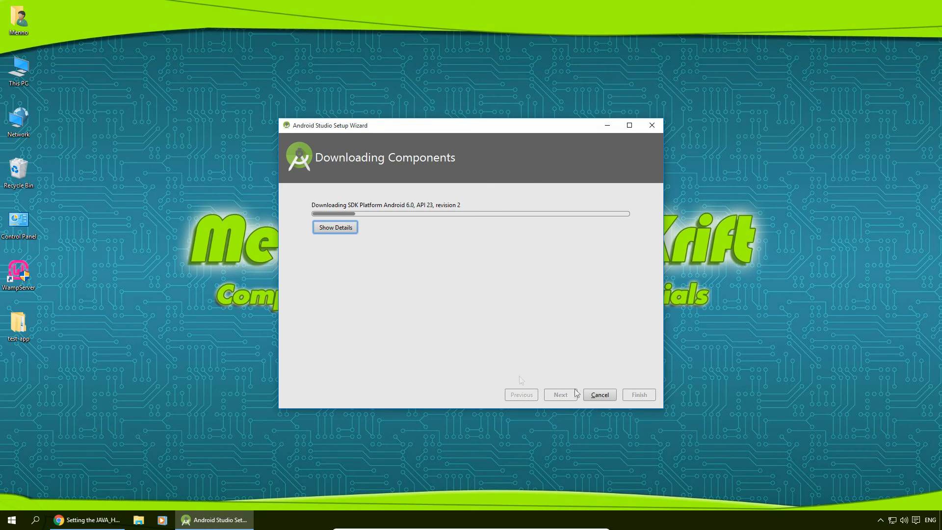
# Watch the SDK download details, then finish the Setup Wizard to reach the Welcome screen.
pyautogui.click(335, 228)
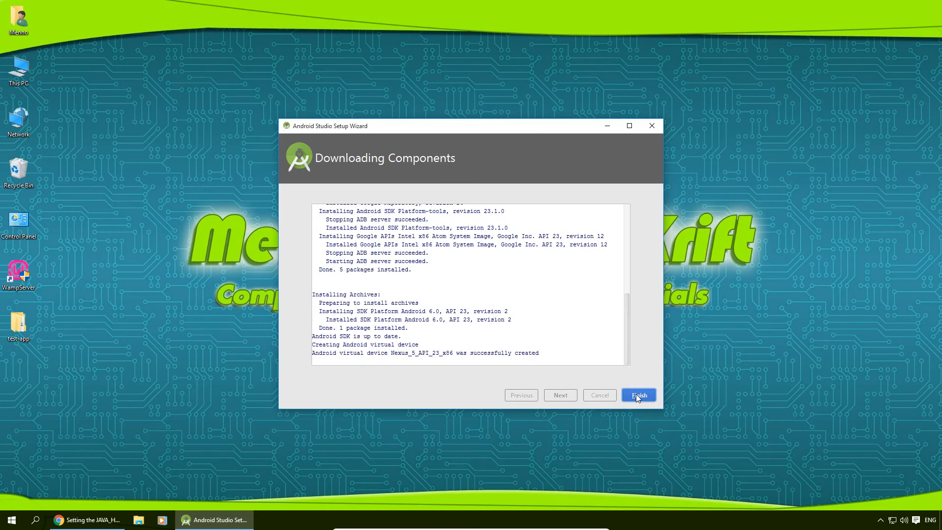
pyautogui.click(638, 395)
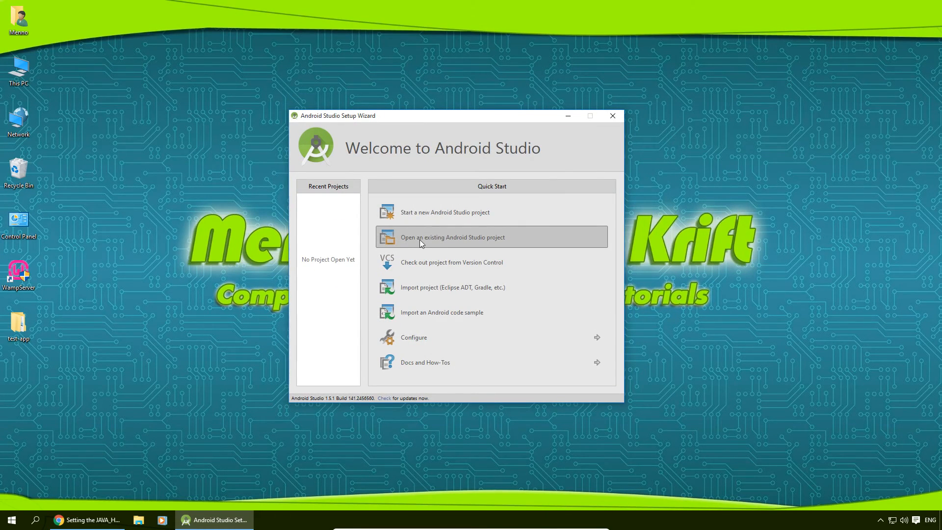
pyautogui.moveTo(421, 216)
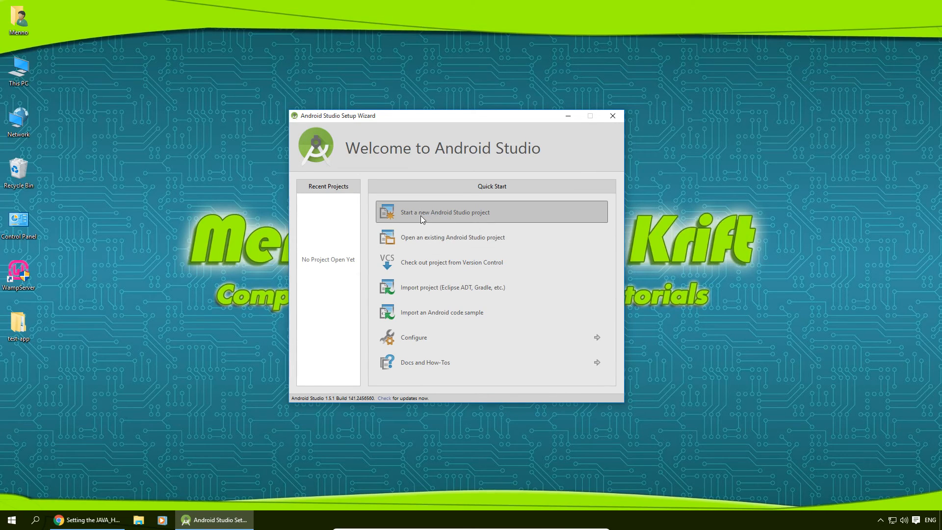
pyautogui.moveTo(403, 240)
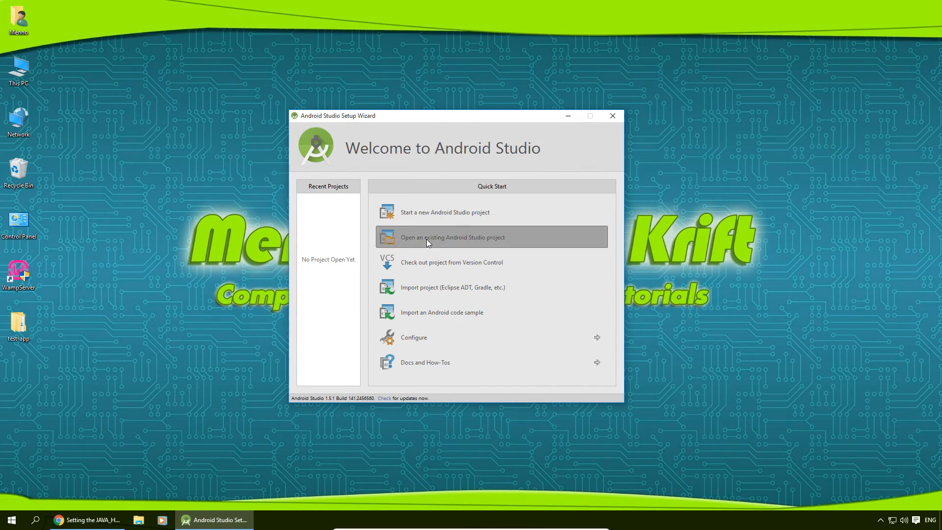
# Open the existing project by selecting the test-app folder under Desktop.
pyautogui.click(451, 236)
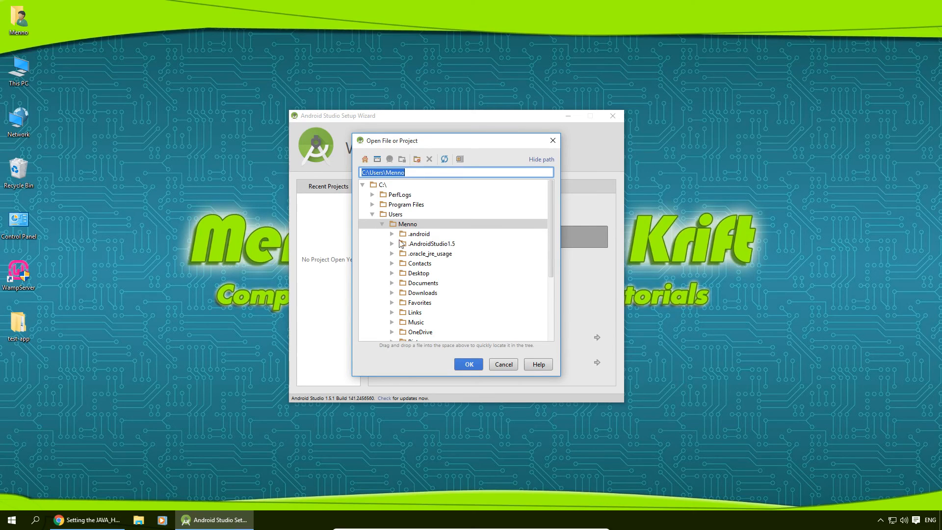
pyautogui.moveTo(374, 221)
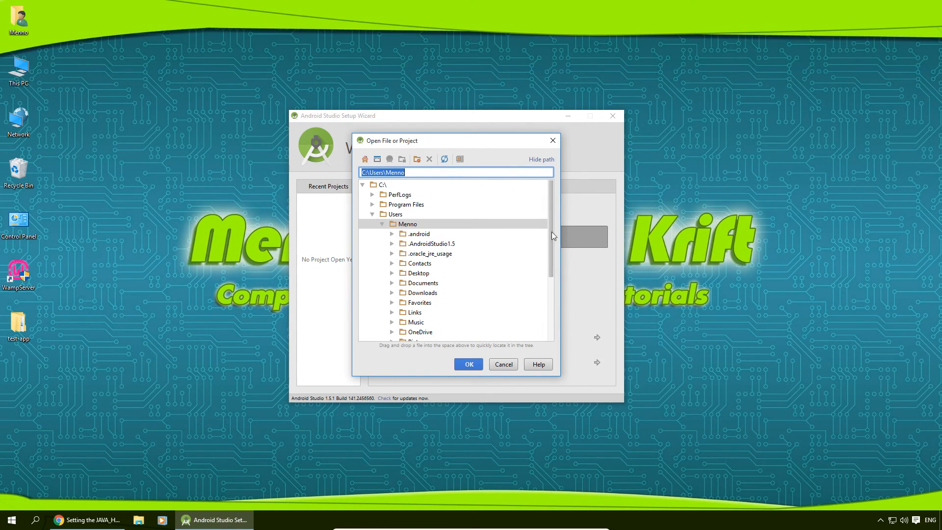
pyautogui.click(393, 273)
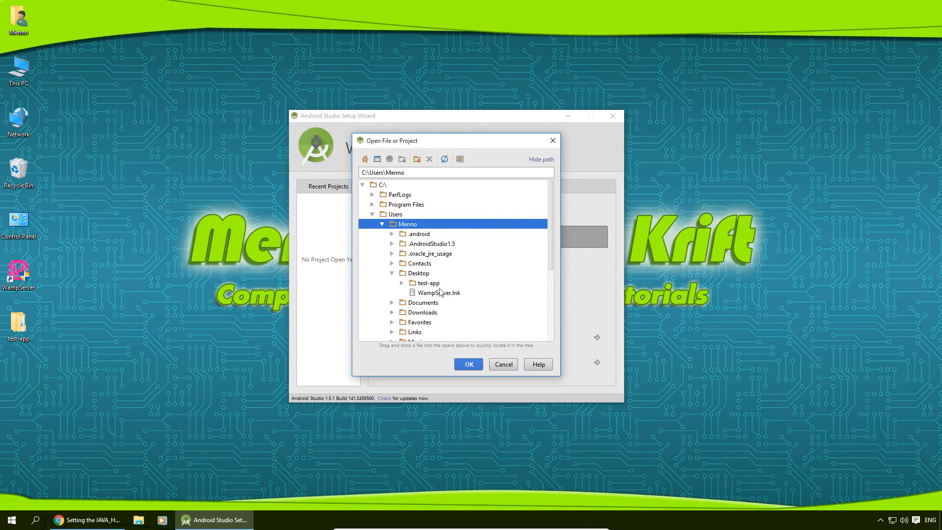
pyautogui.click(429, 283)
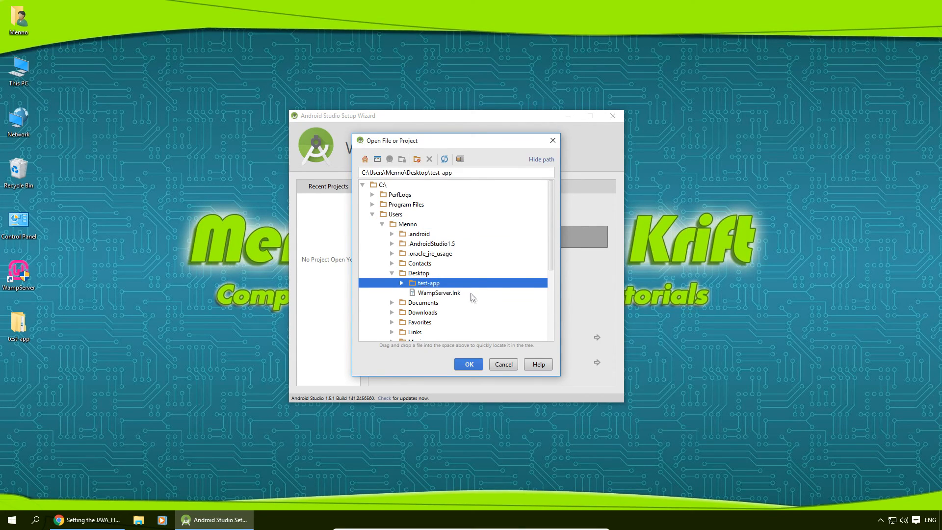
pyautogui.click(503, 364)
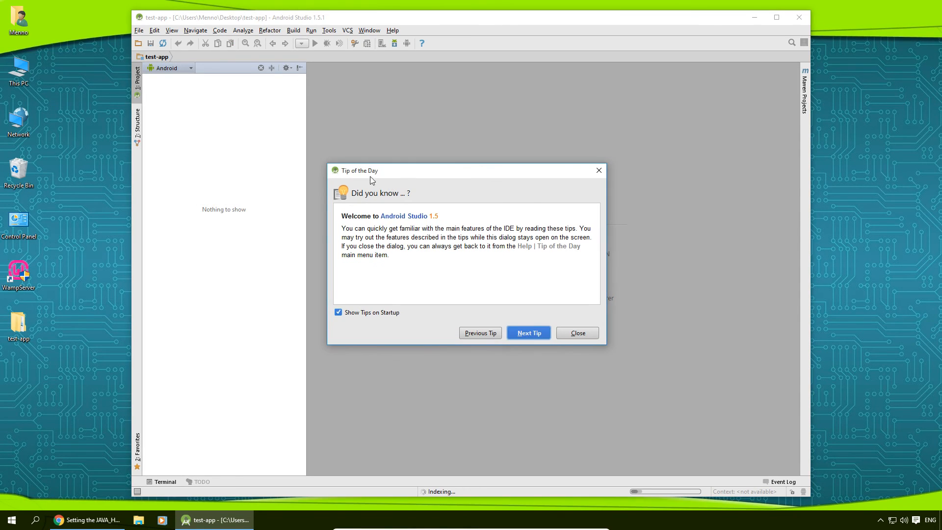
# Close the Tip of the Day, leaving tips on startup enabled.
pyautogui.click(338, 312)
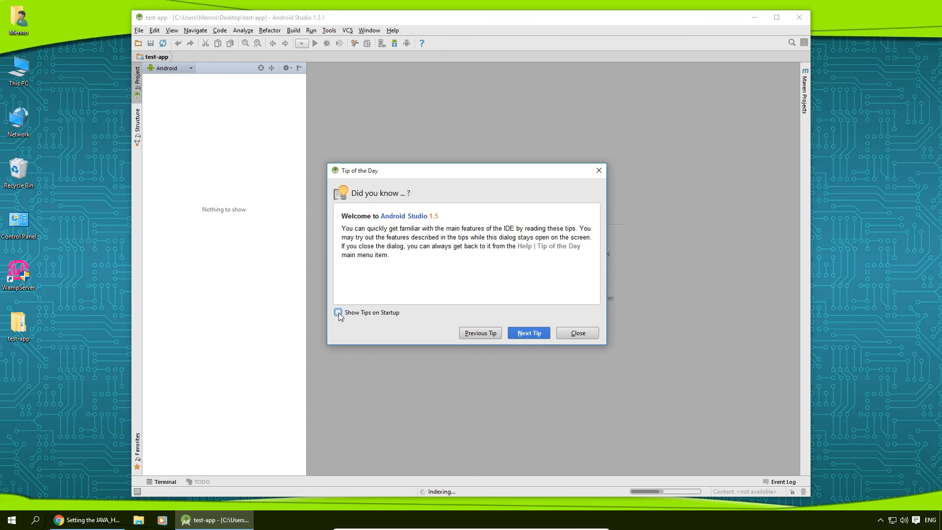
pyautogui.click(338, 312)
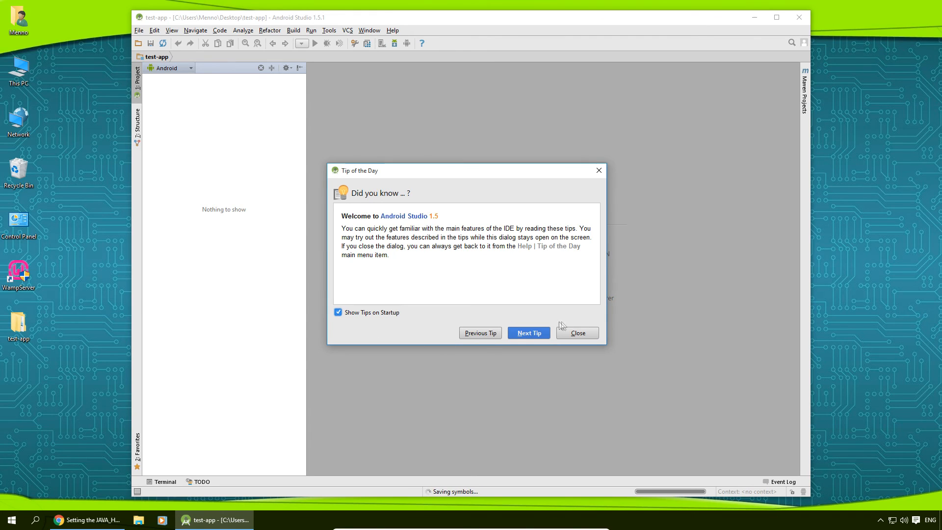
pyautogui.click(576, 333)
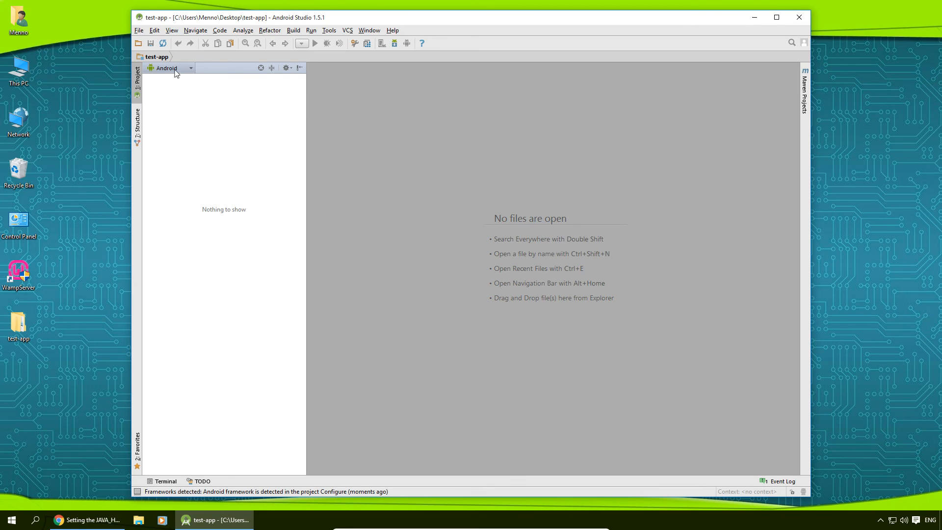
# Switch to Project view, expand test-app's folders, and minimise Android Studio.
pyautogui.click(190, 67)
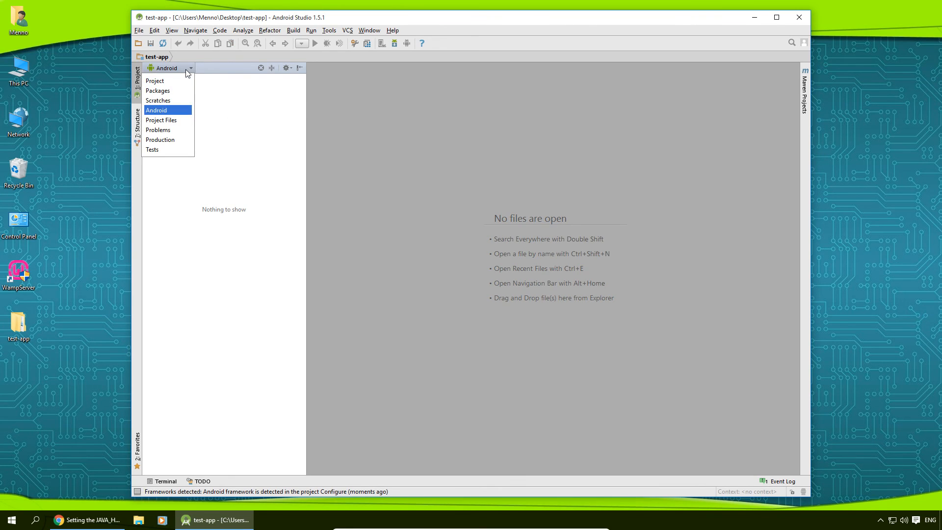
pyautogui.click(154, 80)
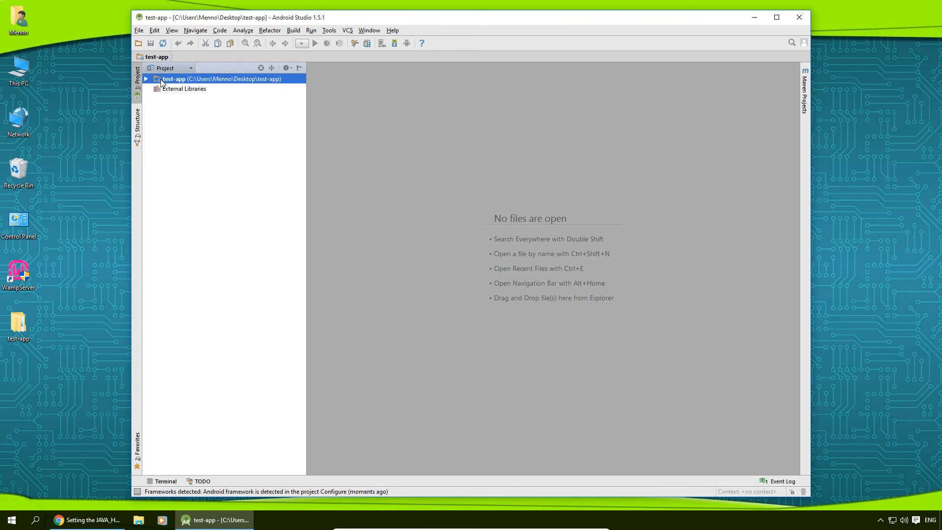
pyautogui.click(146, 79)
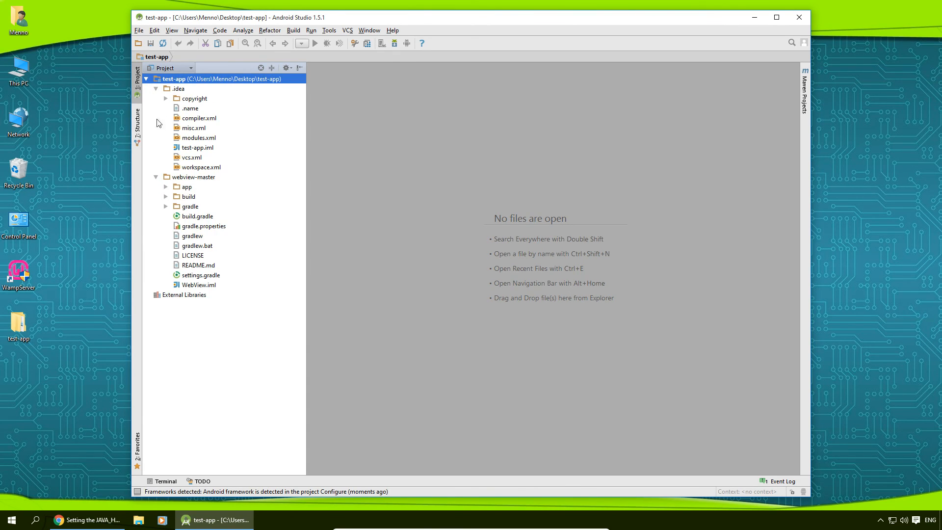
pyautogui.moveTo(168, 113)
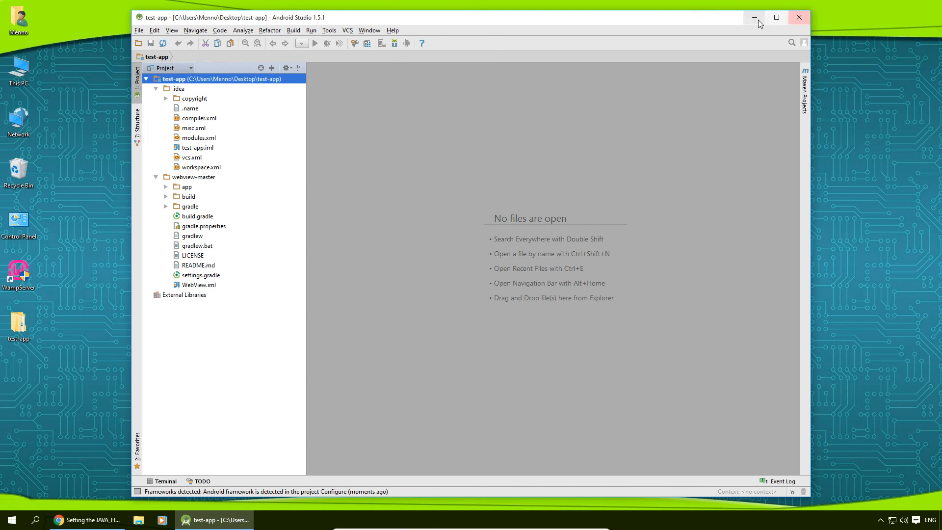
pyautogui.click(755, 17)
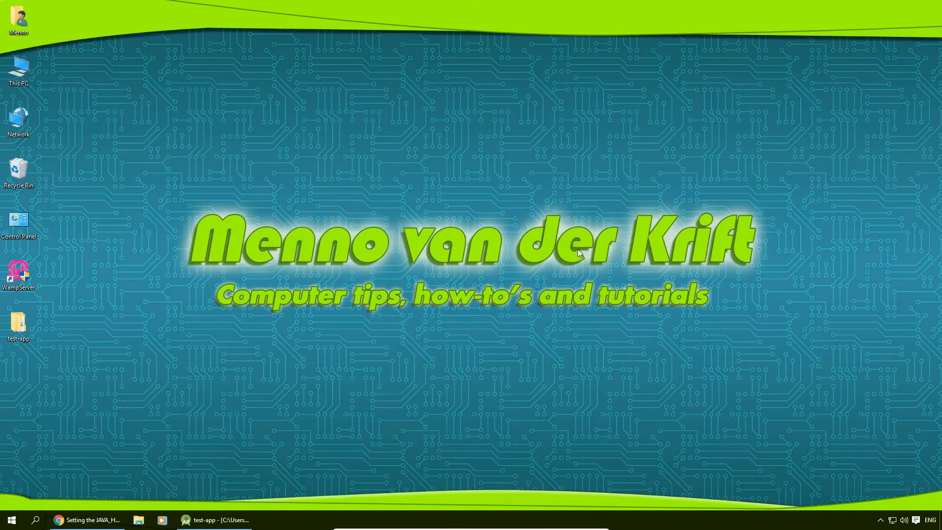
pyautogui.moveTo(561, 236)
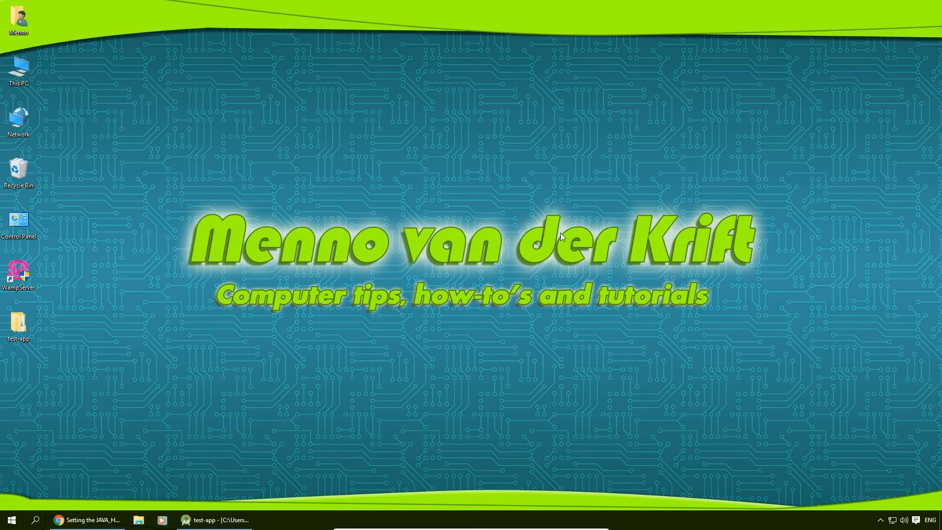
pyautogui.moveTo(602, 273)
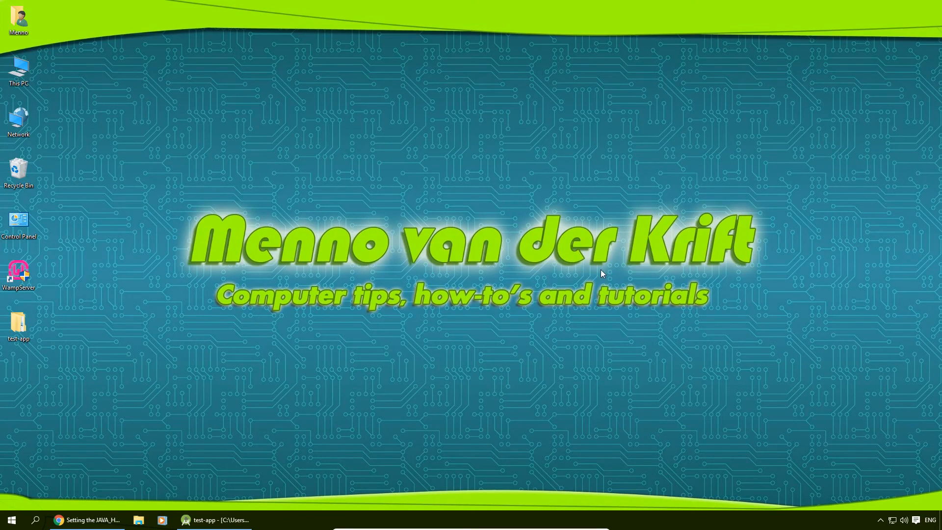